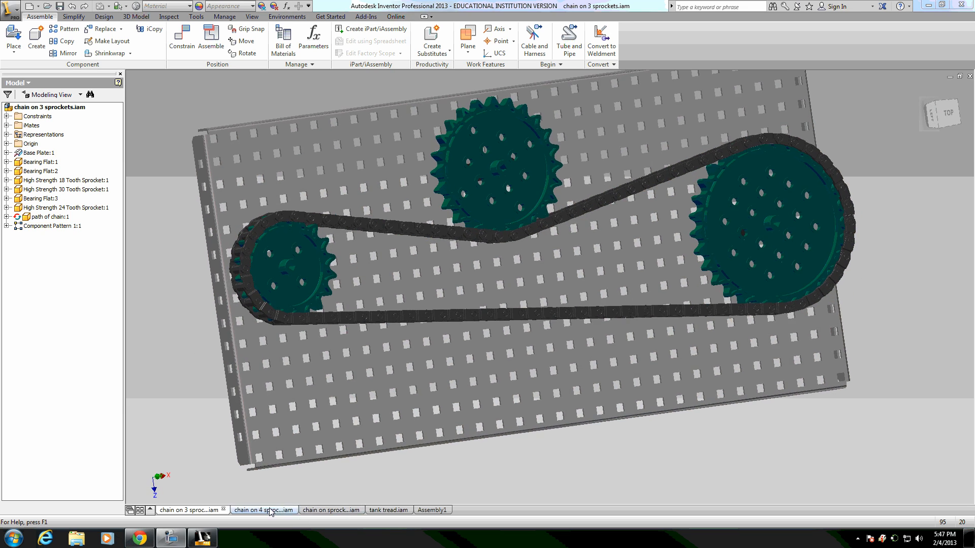
Switch through the open chain example assemblies to the two-sprocket chain on a plate
click(263, 510)
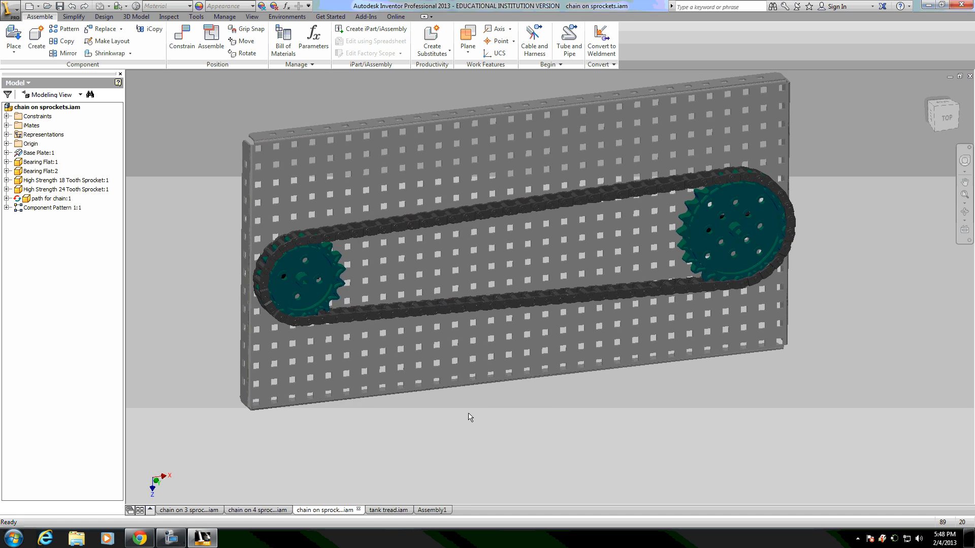
click(383, 510)
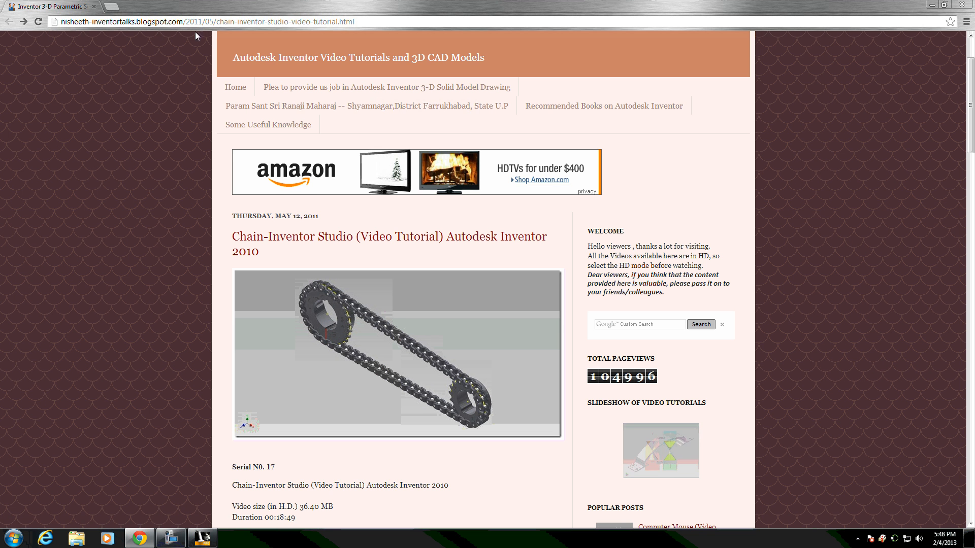
Scroll down through the chain video-tutorial blog post
scroll(down, 3)
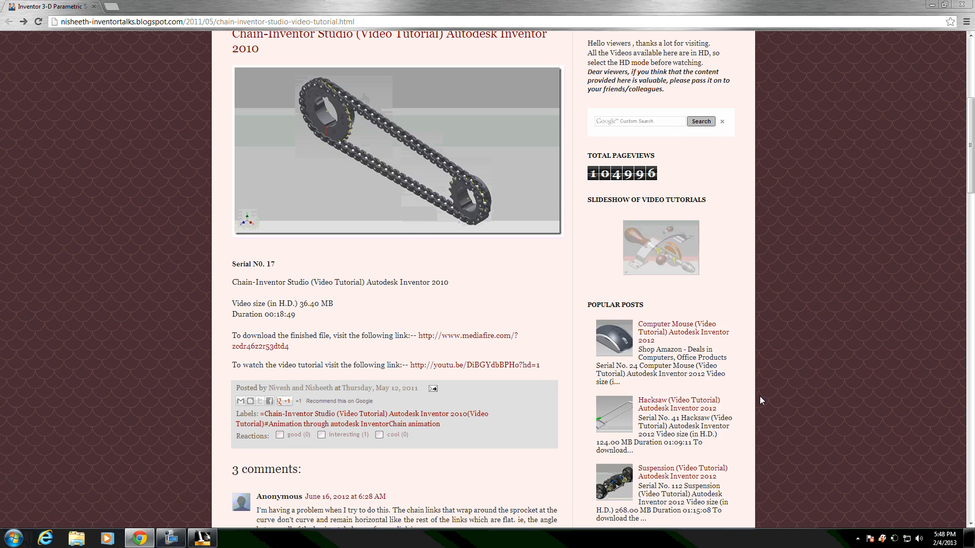
scroll(down, 3)
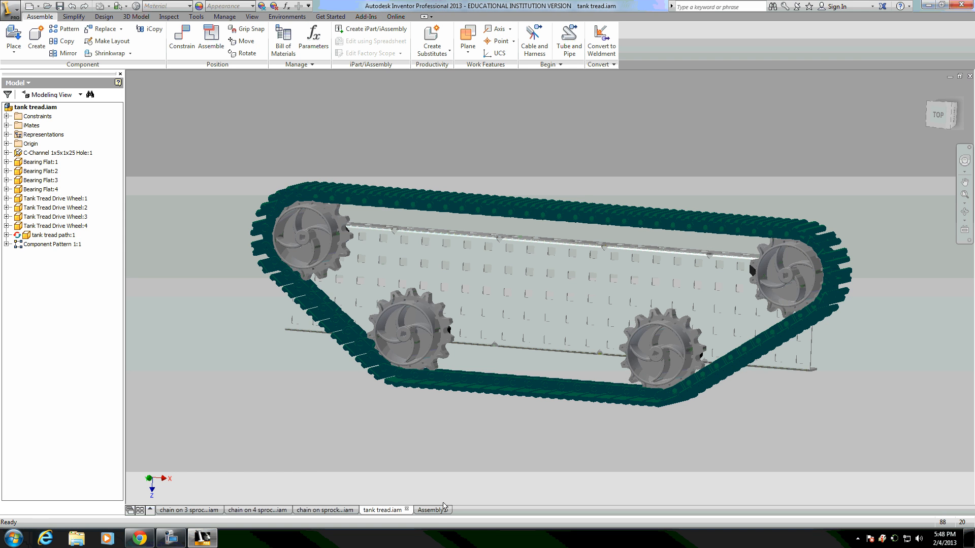
Switch to the bare Assembly1 of three sprockets and orbit it to a squarer view
click(428, 510)
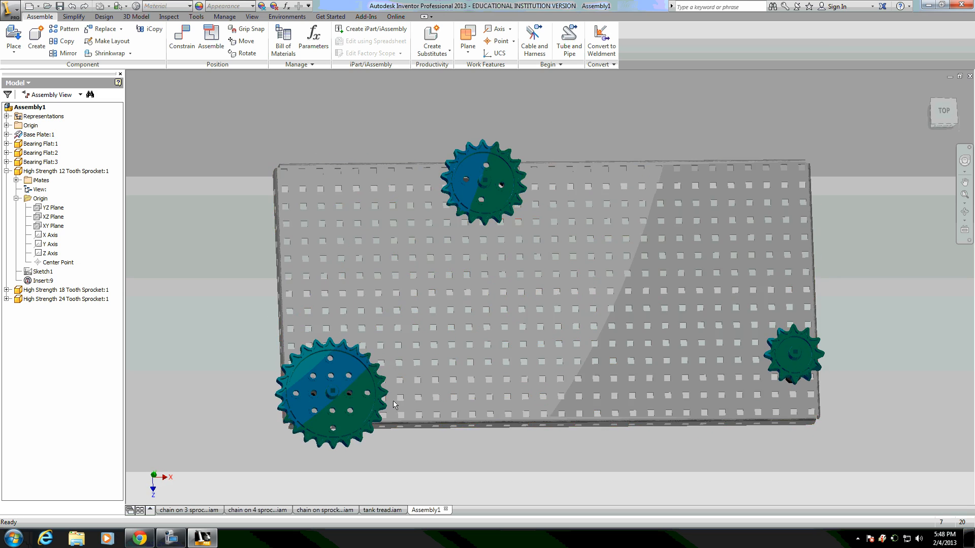
drag(395, 405, 858, 345)
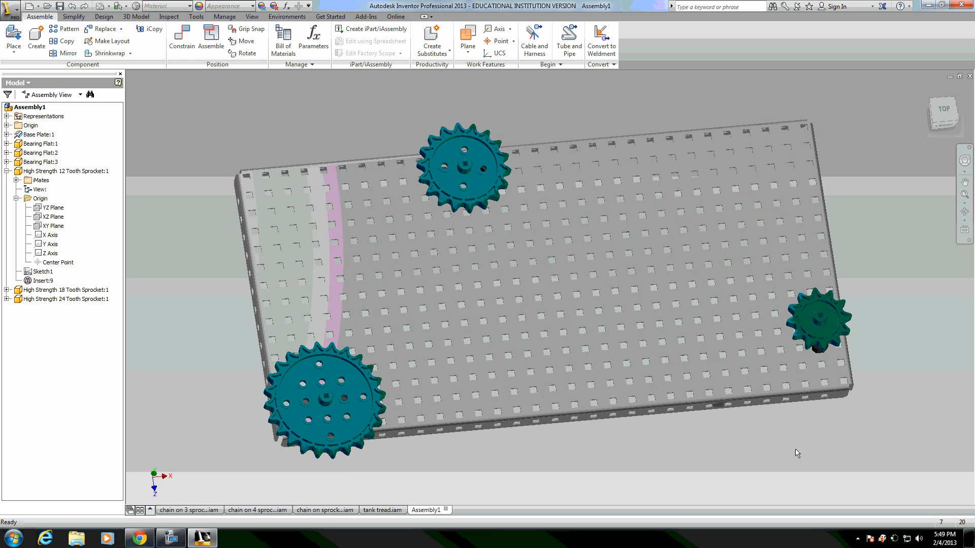
drag(796, 453, 643, 436)
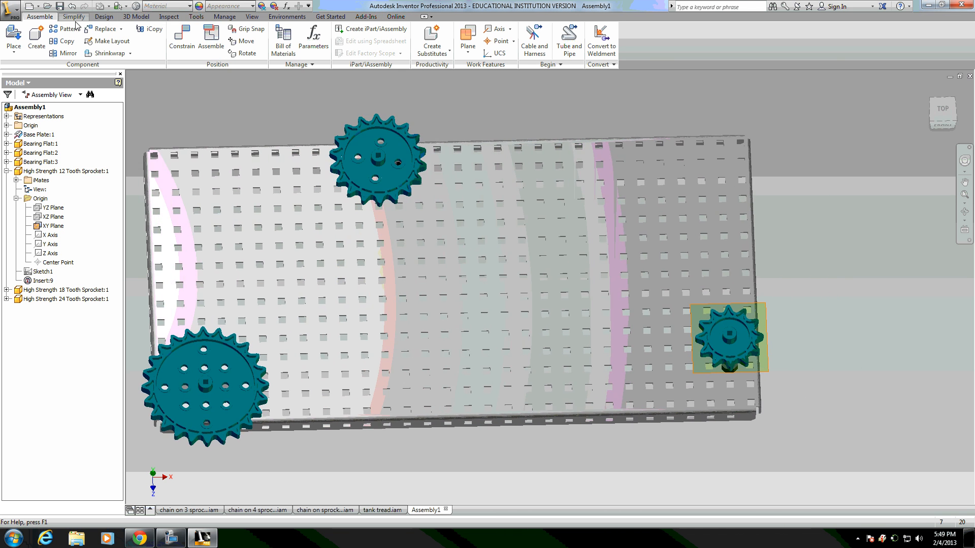
Create an in-place part named 'path of chain around sprockets' in the assembly
click(36, 39)
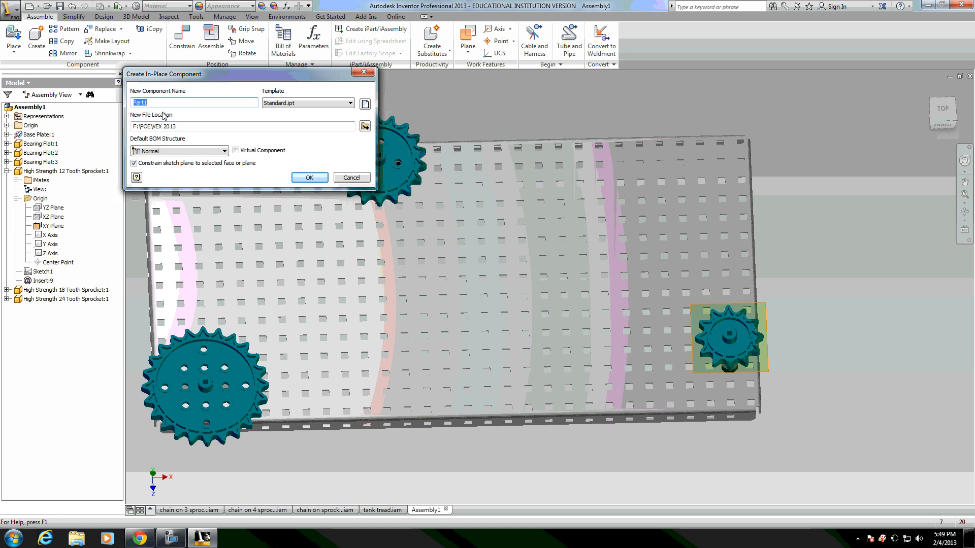
text(path of chain)
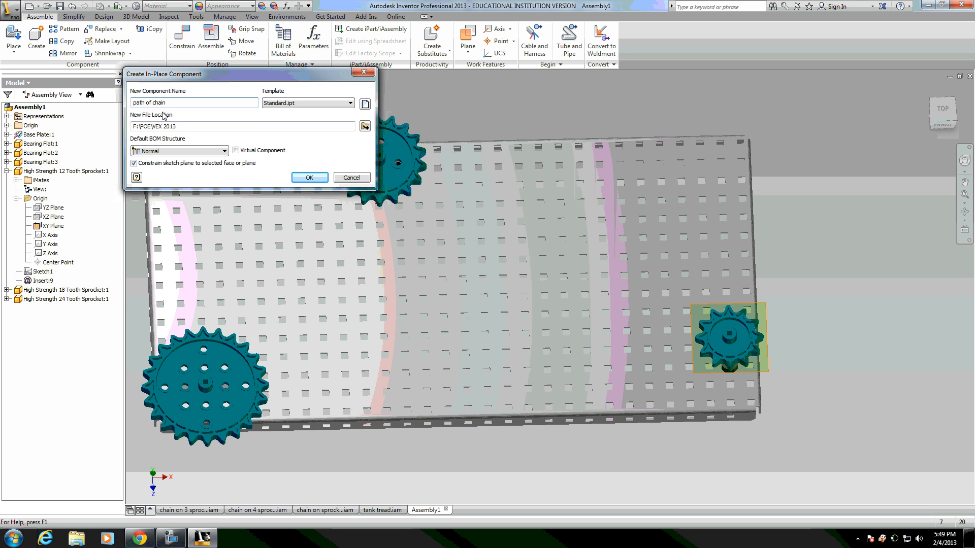
text(around sprockets)
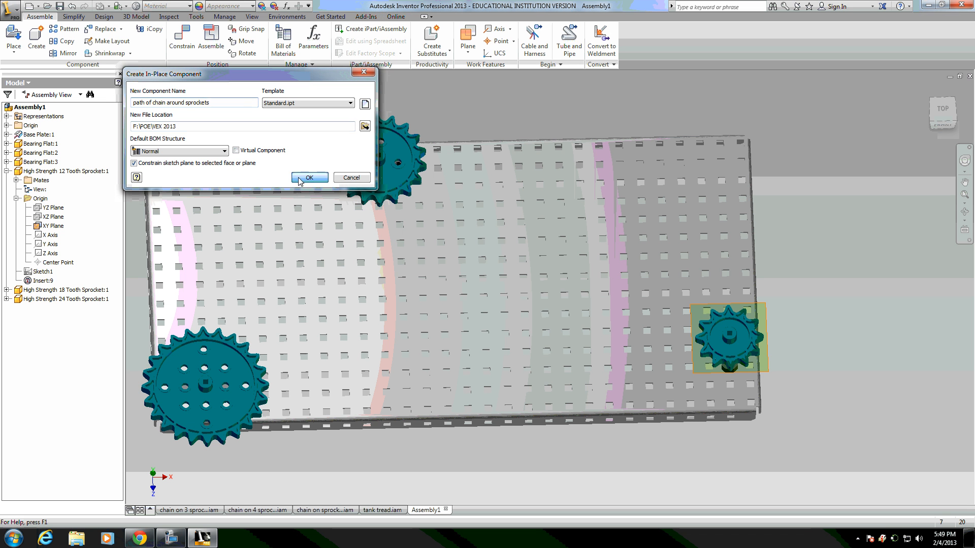
click(308, 177)
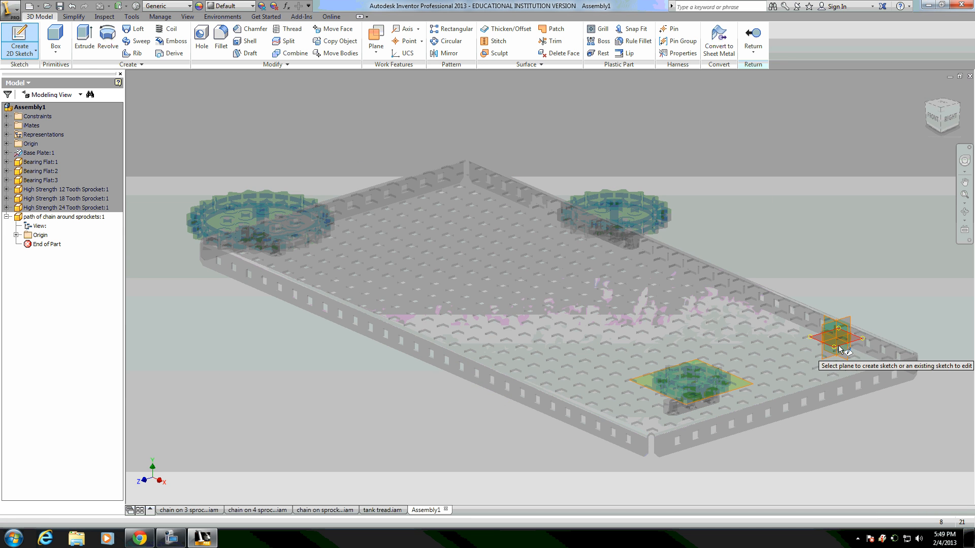
Sketch on the plate face and draw a pitch circle centred on the large sprocket
click(838, 338)
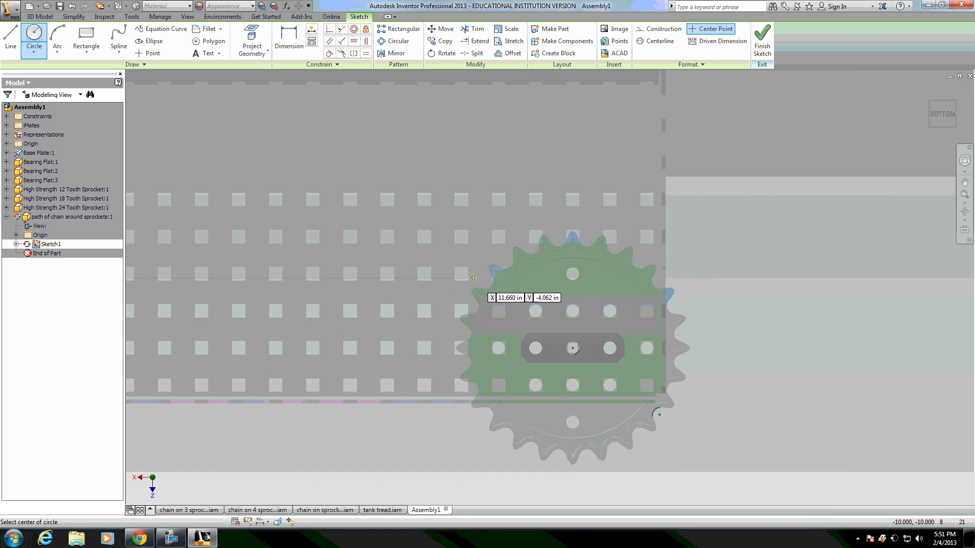
click(572, 349)
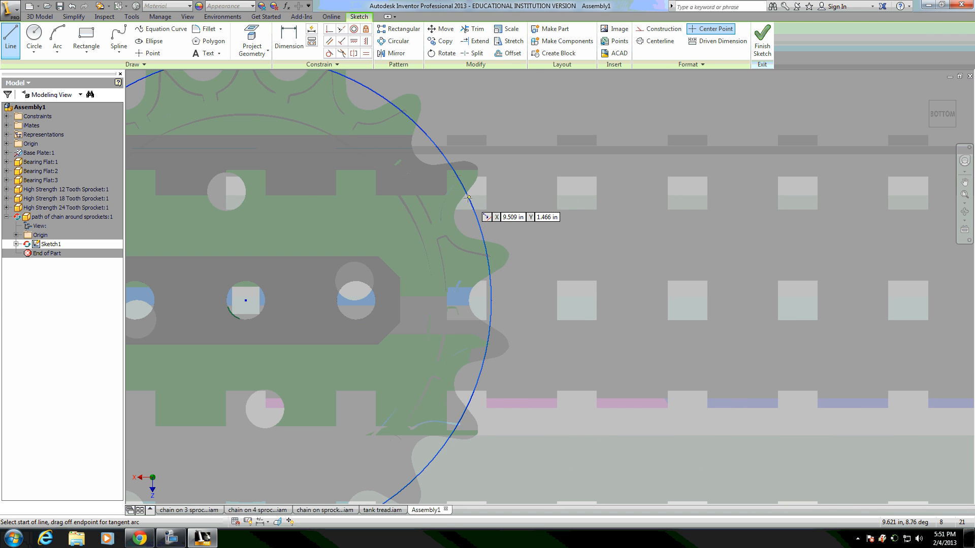
mouse_move(470, 204)
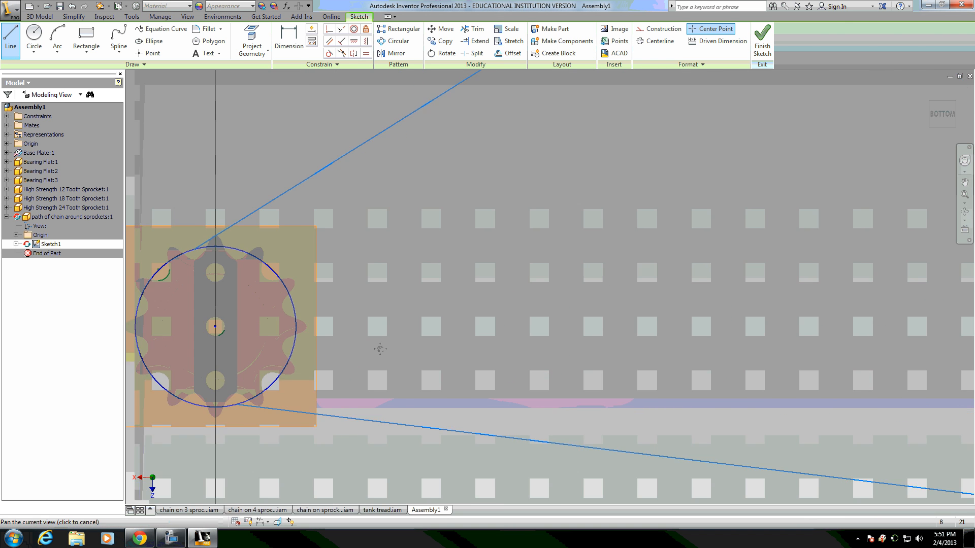
Make the joining line tangent to the small sprocket circle and trim the leftover inner arc
drag(217, 326, 485, 245)
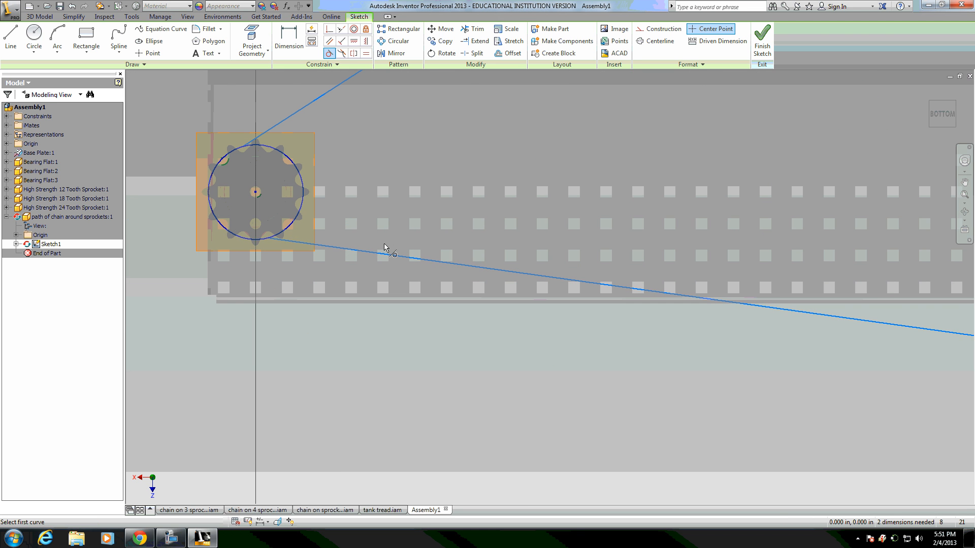
click(270, 148)
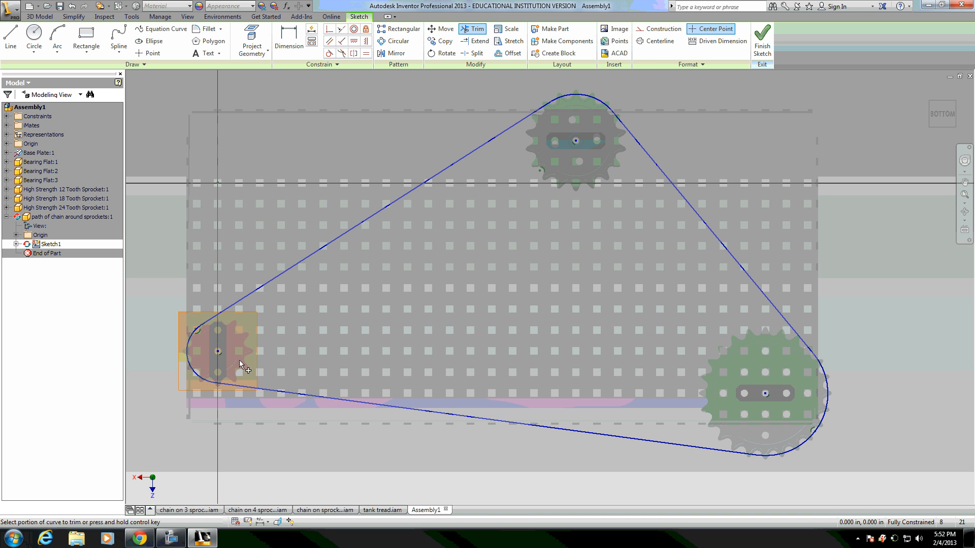
click(761, 39)
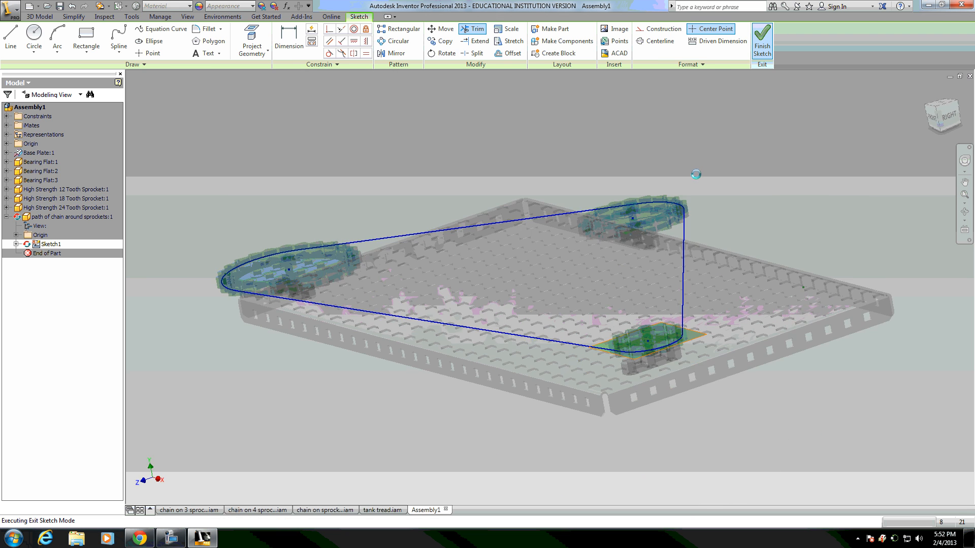
Finish the path sketch and start a rectangular pattern of the work point
click(761, 38)
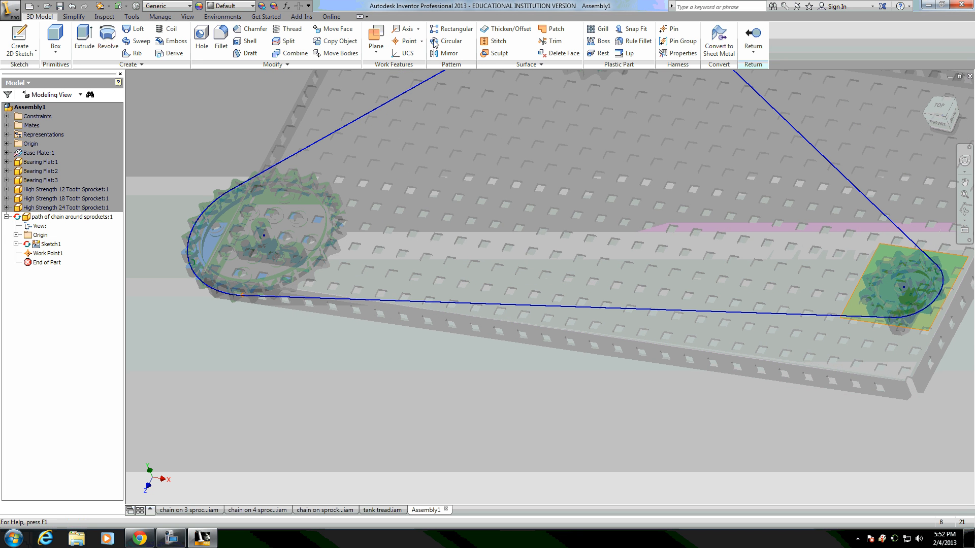
click(455, 29)
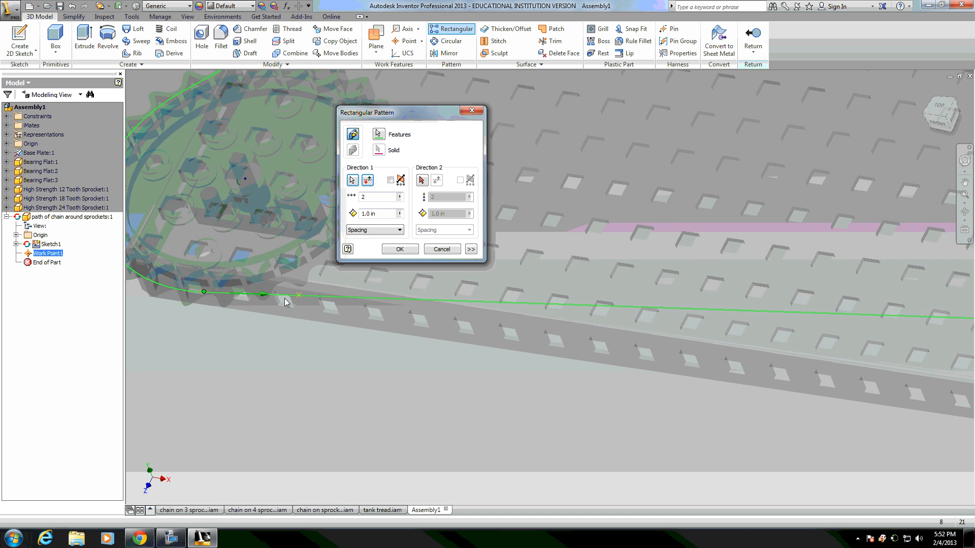
mouse_move(367, 300)
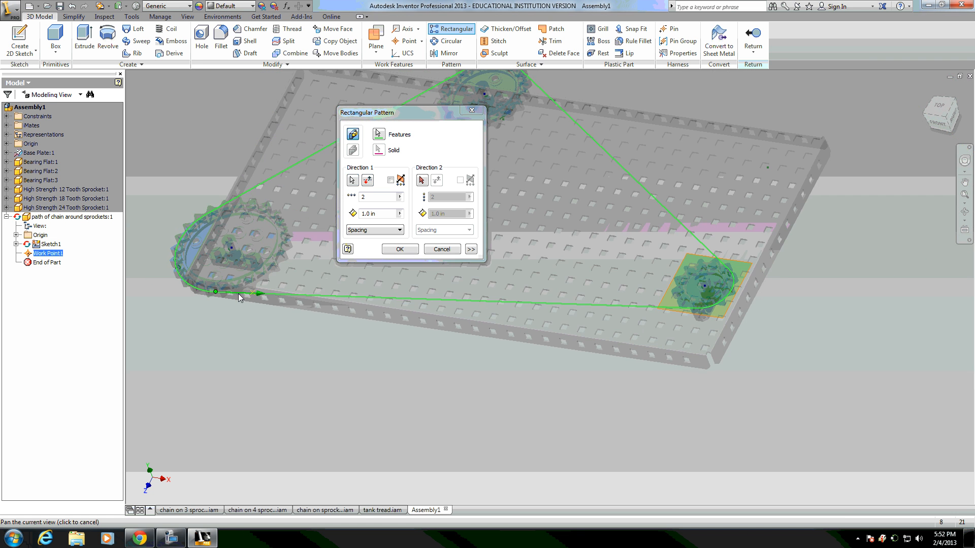
mouse_move(162, 285)
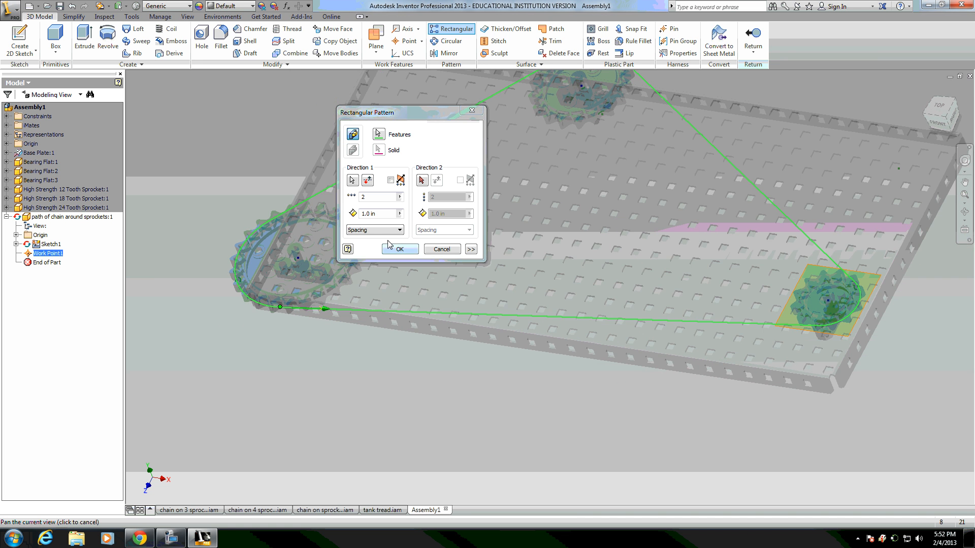
Space the pattern by curve length with an occurrence count of 37/.386
click(398, 229)
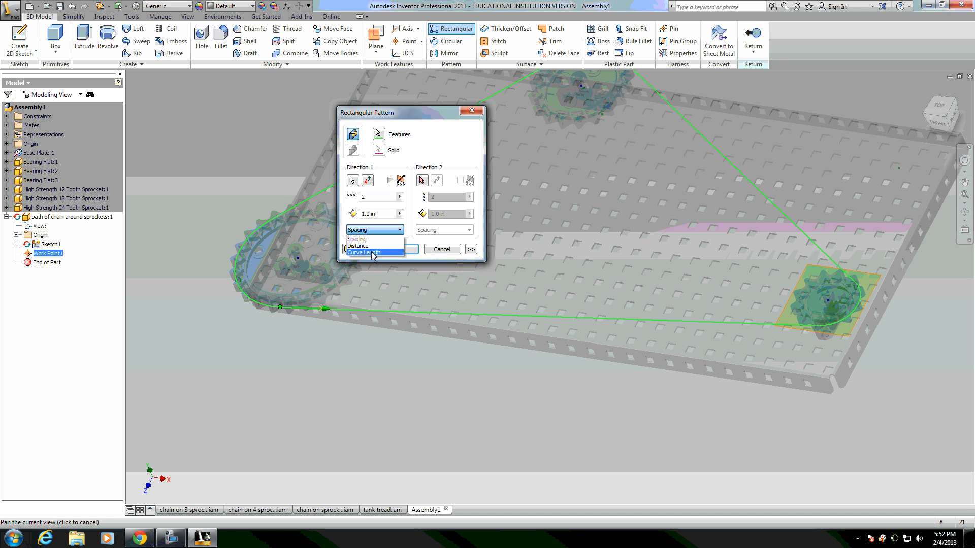
click(364, 252)
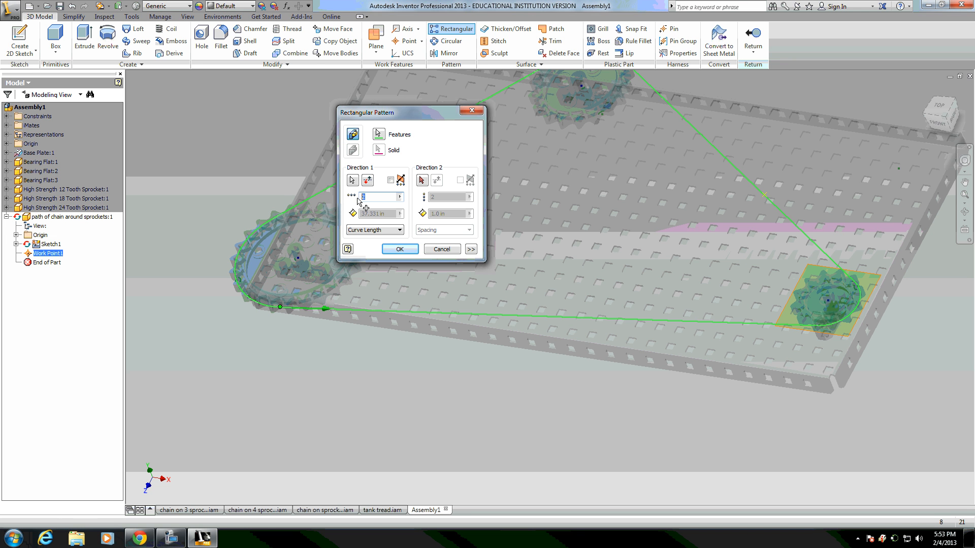
text(37.331)
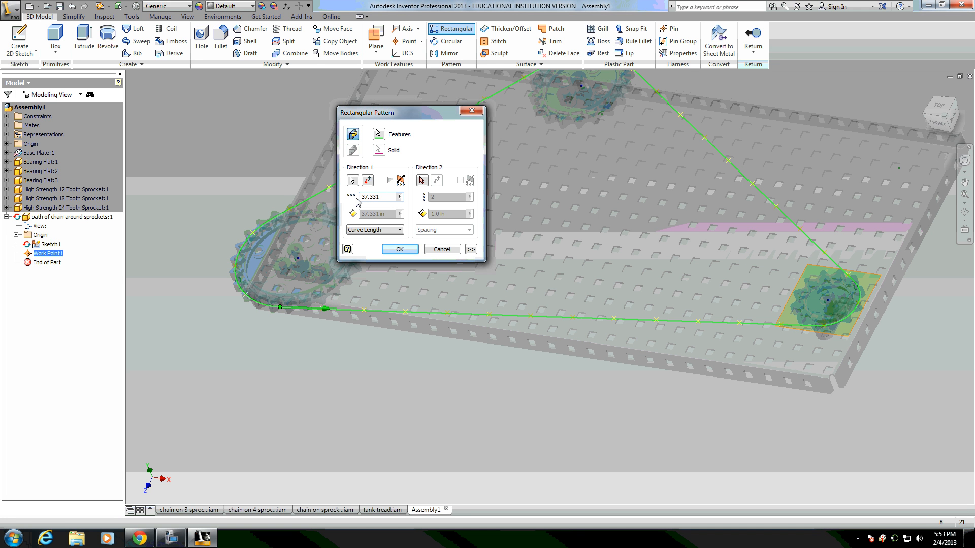
click(373, 196)
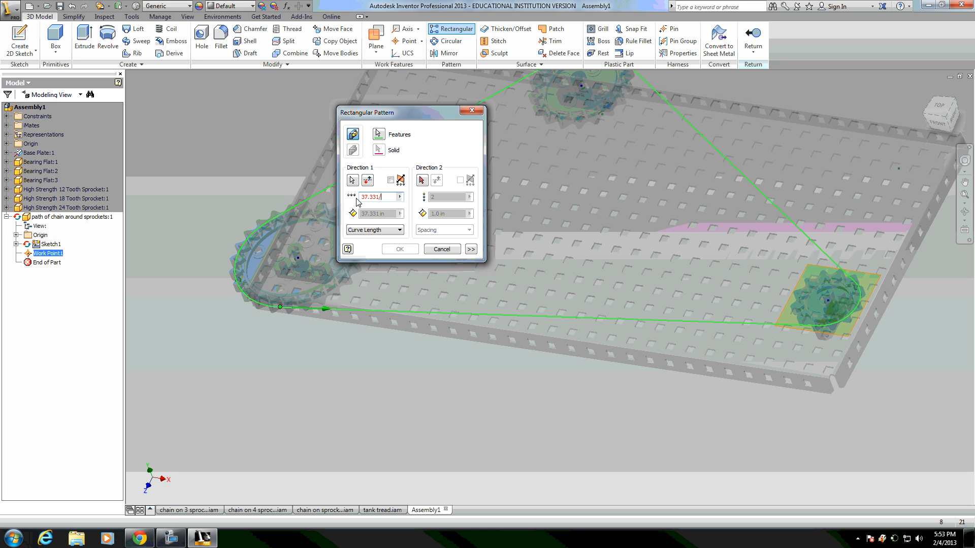
text(/.386)
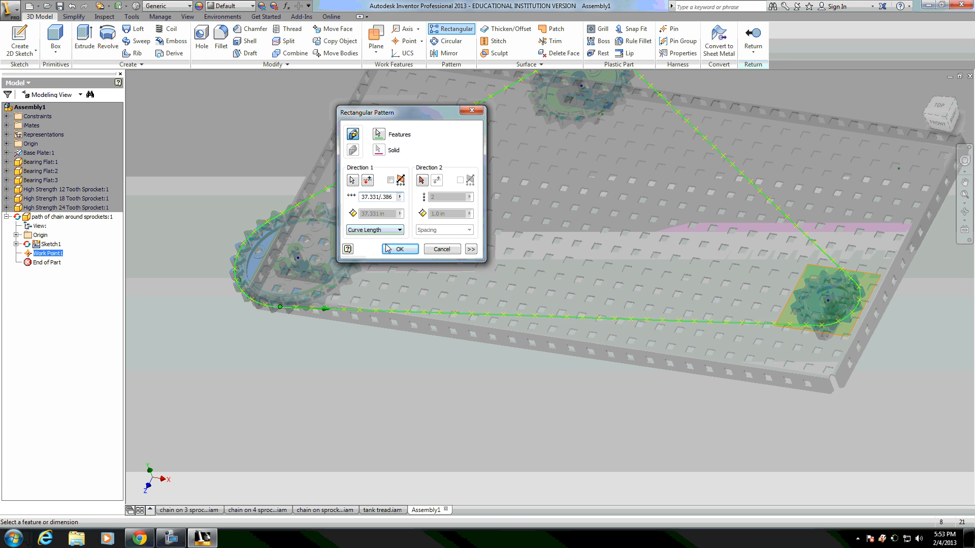
mouse_move(657, 326)
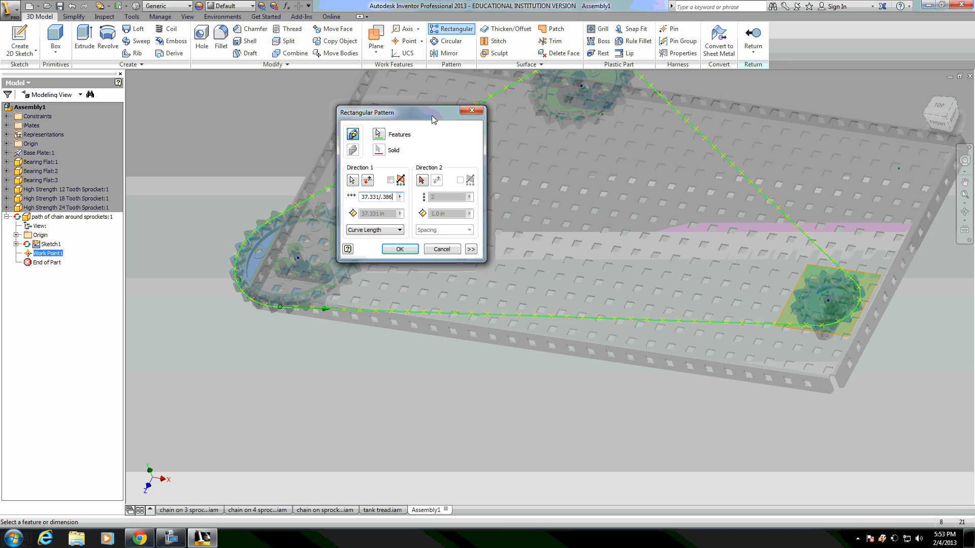
mouse_move(318, 310)
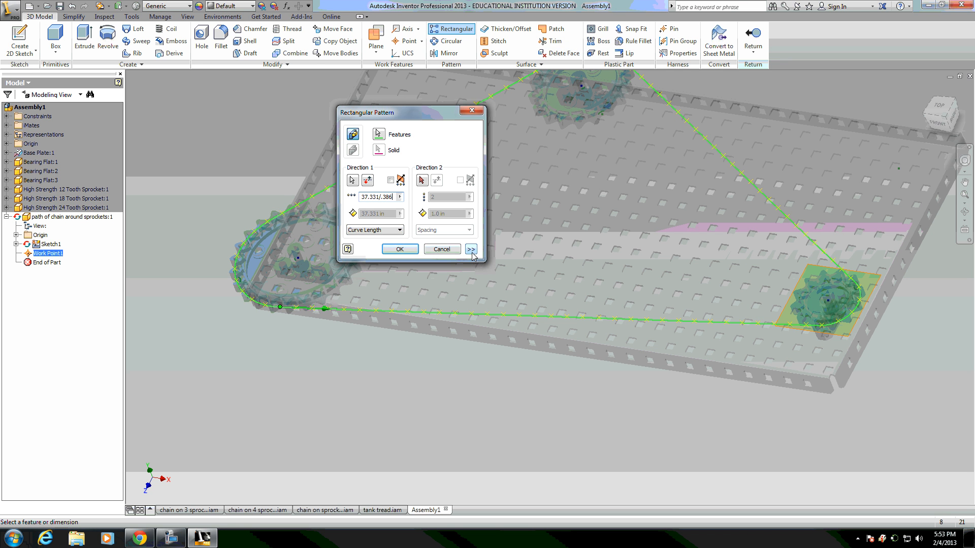
Set Compute to Adjust and Orientation to Direction1, then create the pattern along the path
click(470, 250)
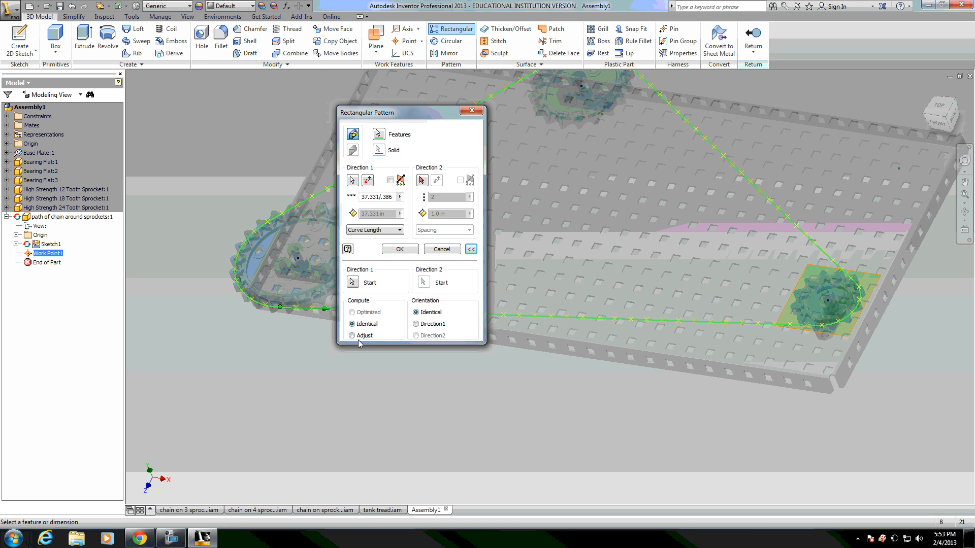
click(353, 336)
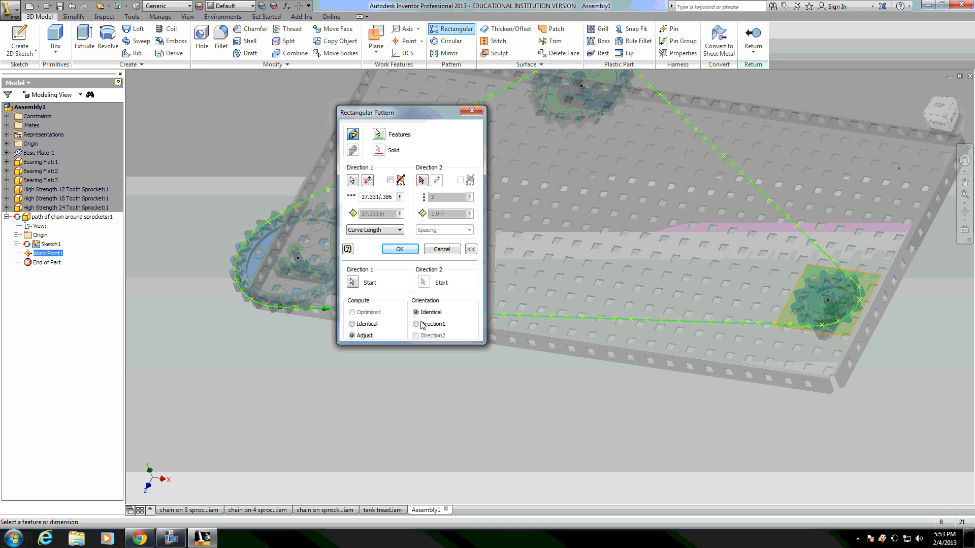
click(416, 324)
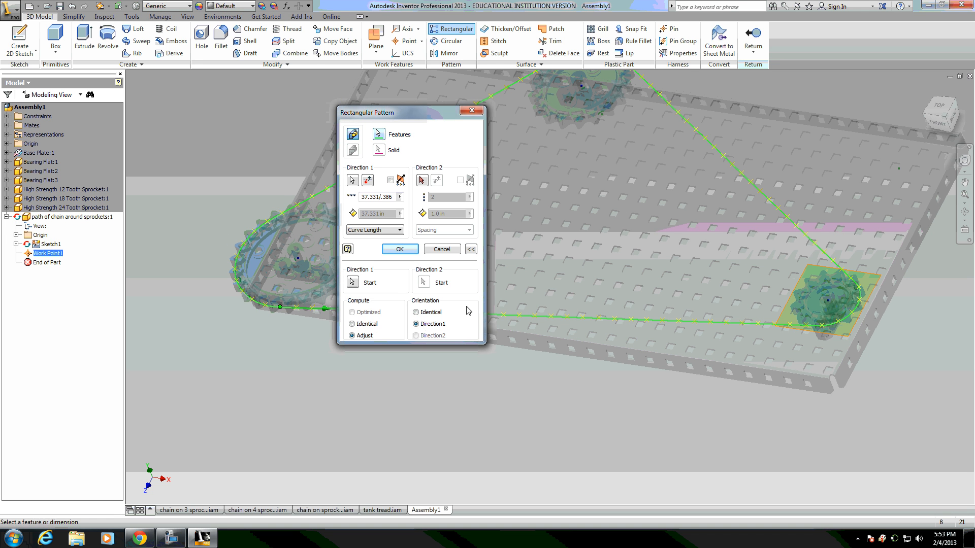
click(399, 249)
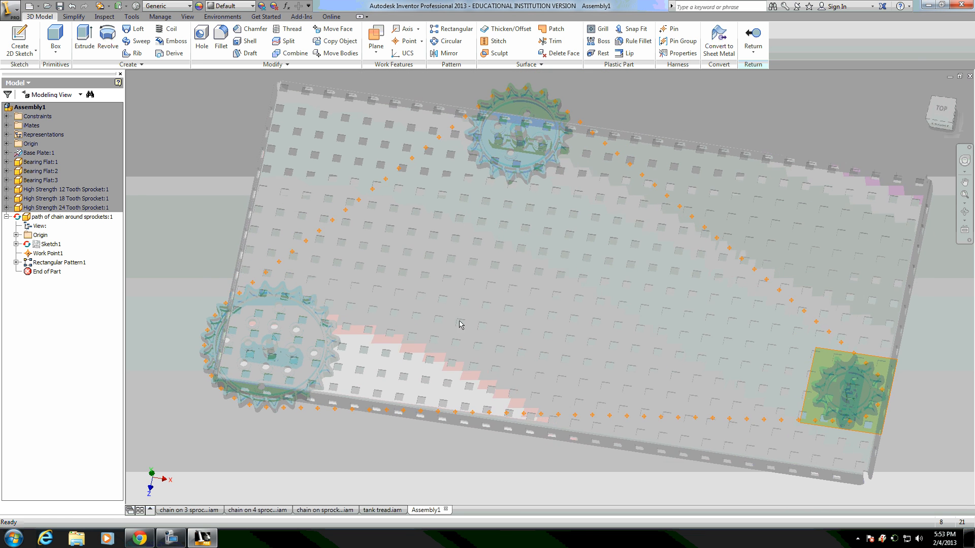
Turn Sketch1's visibility back on and return from the path part to the assembly
click(48, 253)
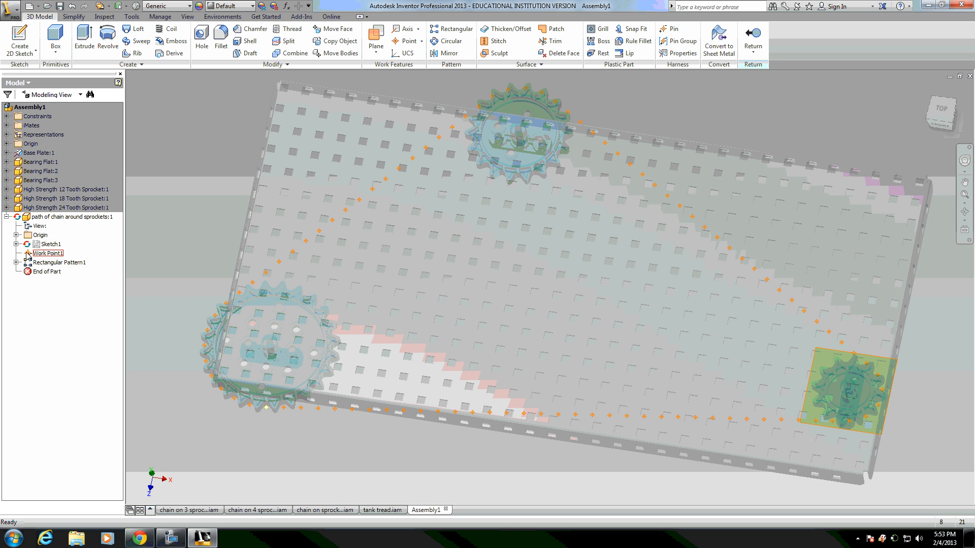
click(49, 243)
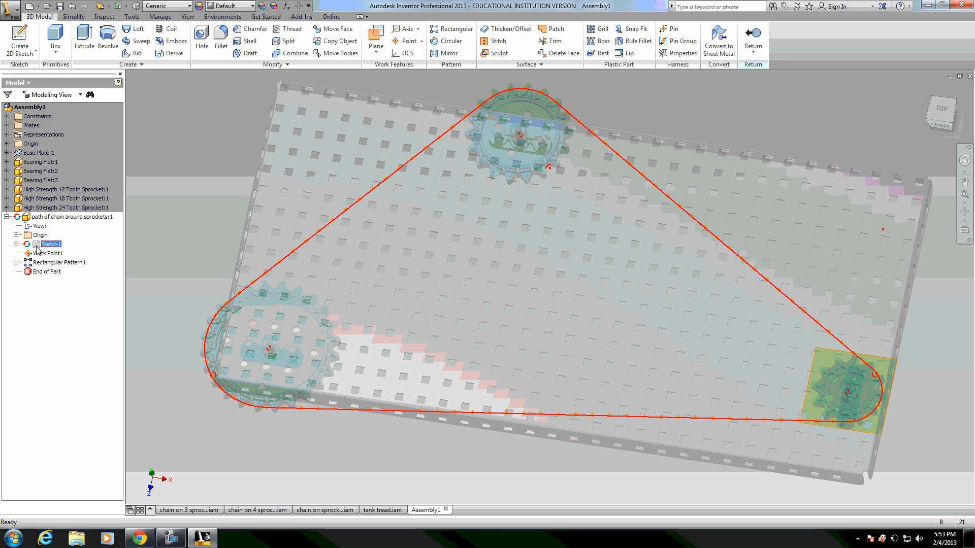
right_click(49, 242)
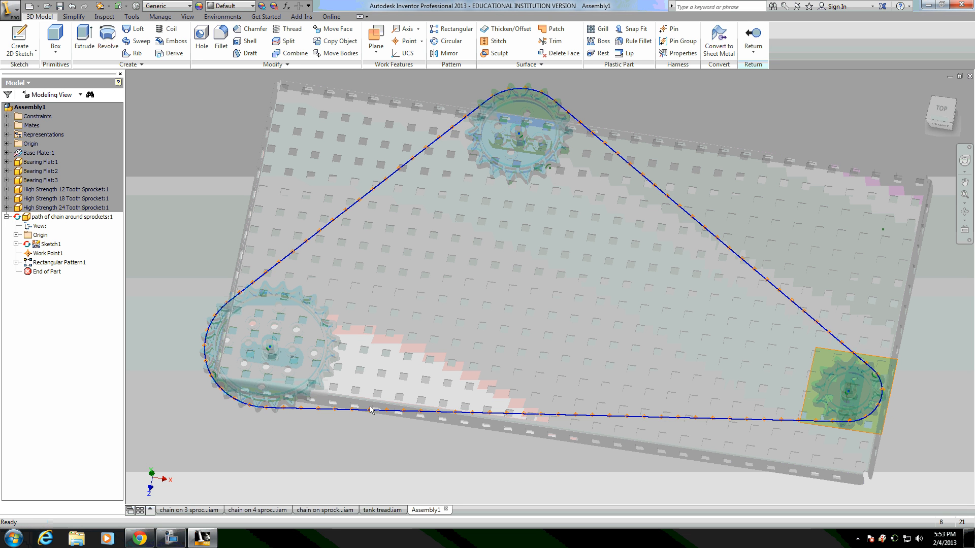
mouse_move(655, 179)
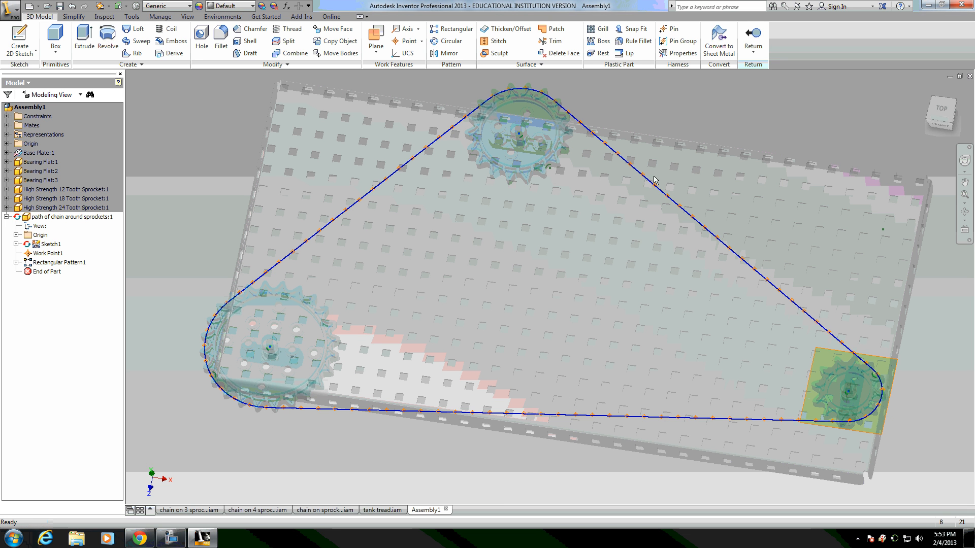
click(39, 18)
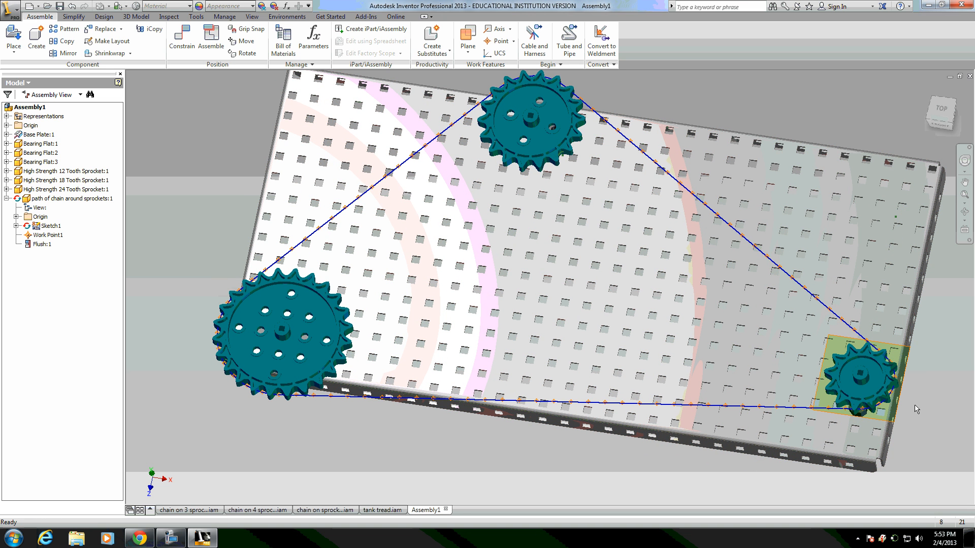
click(70, 198)
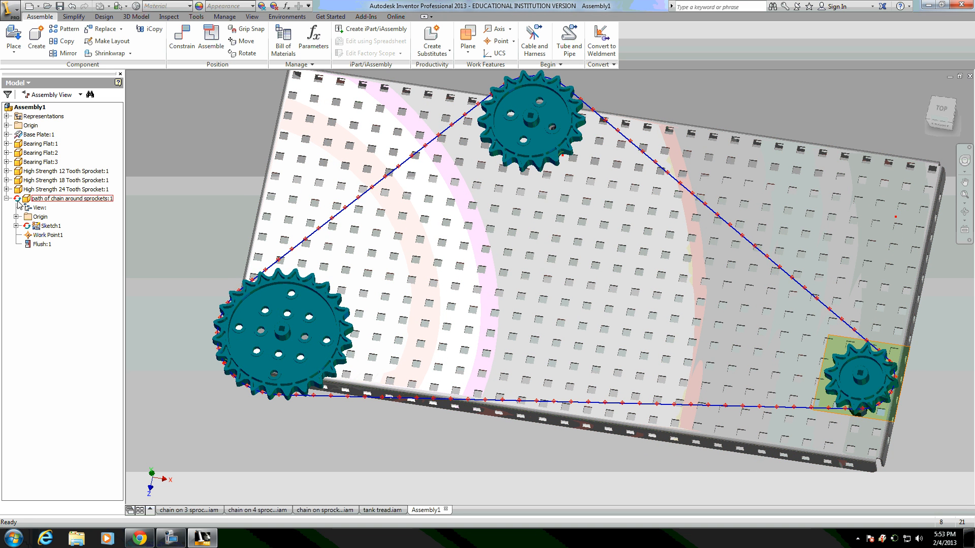
click(48, 225)
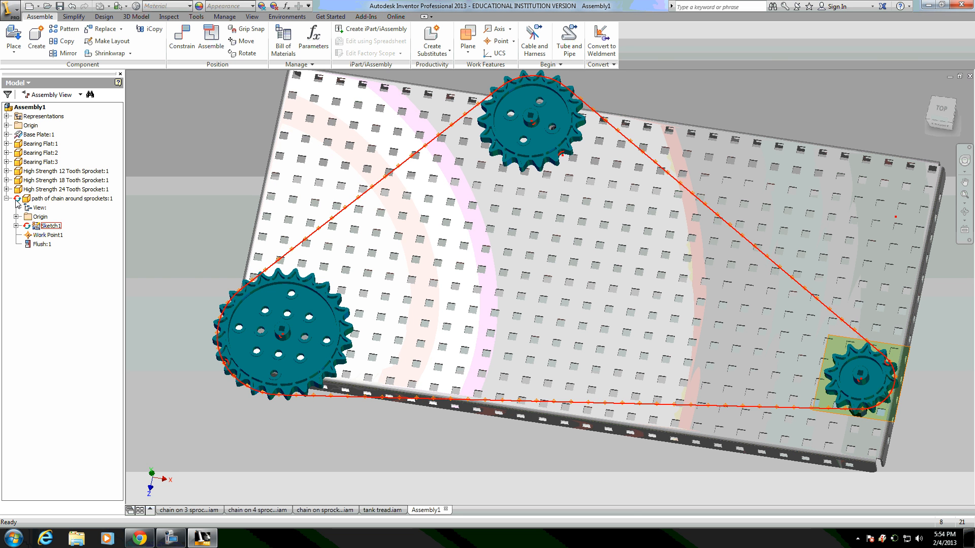
click(67, 198)
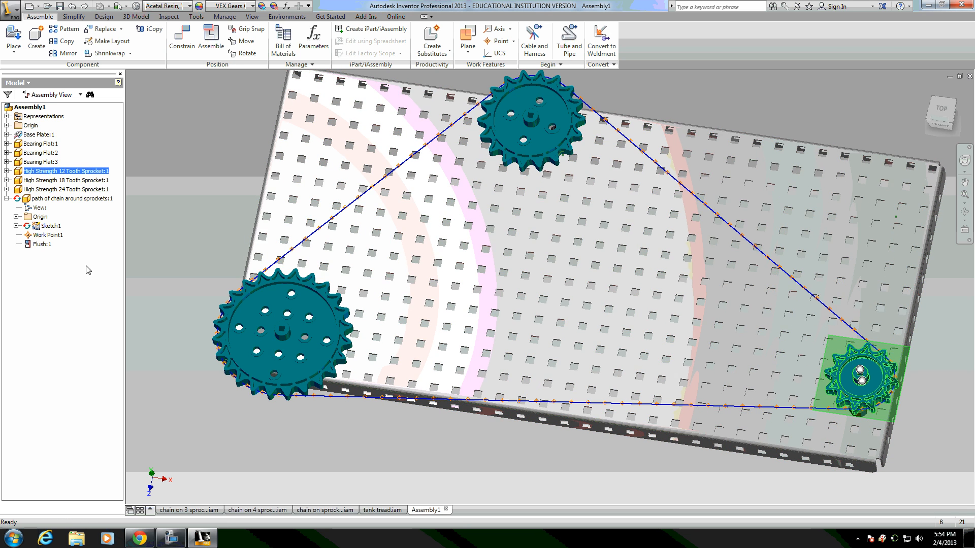
mouse_move(12, 242)
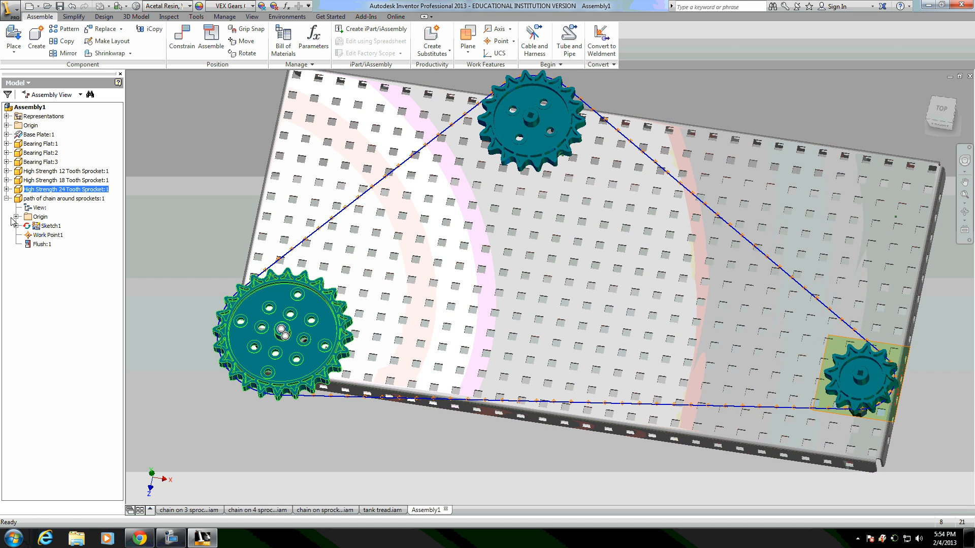
click(62, 198)
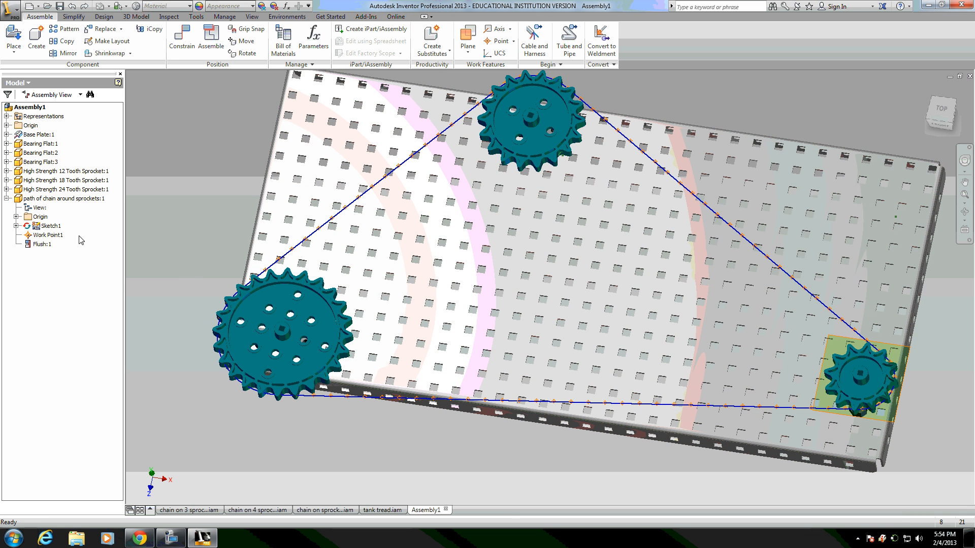
right_click(61, 198)
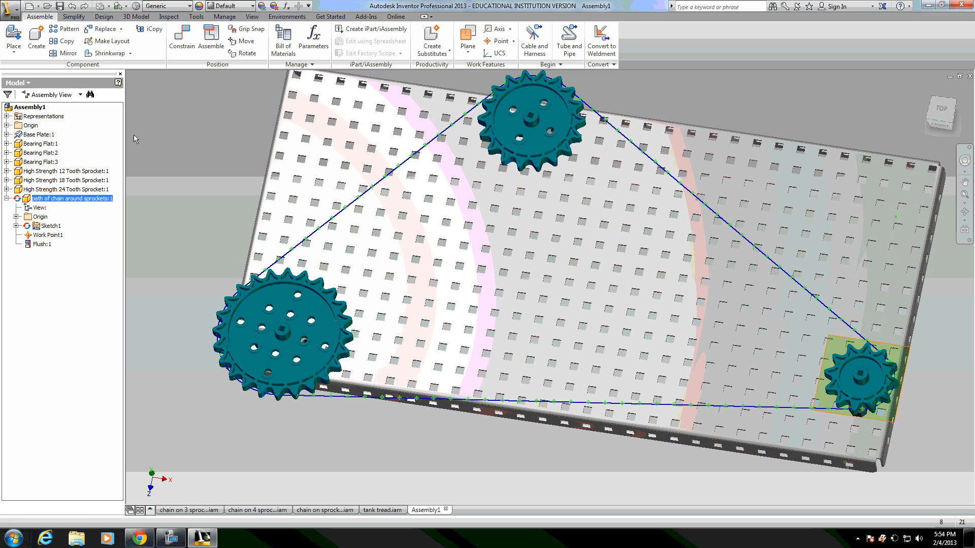
Place one Link - High Strength Chain.ipt component near the large sprocket
click(13, 38)
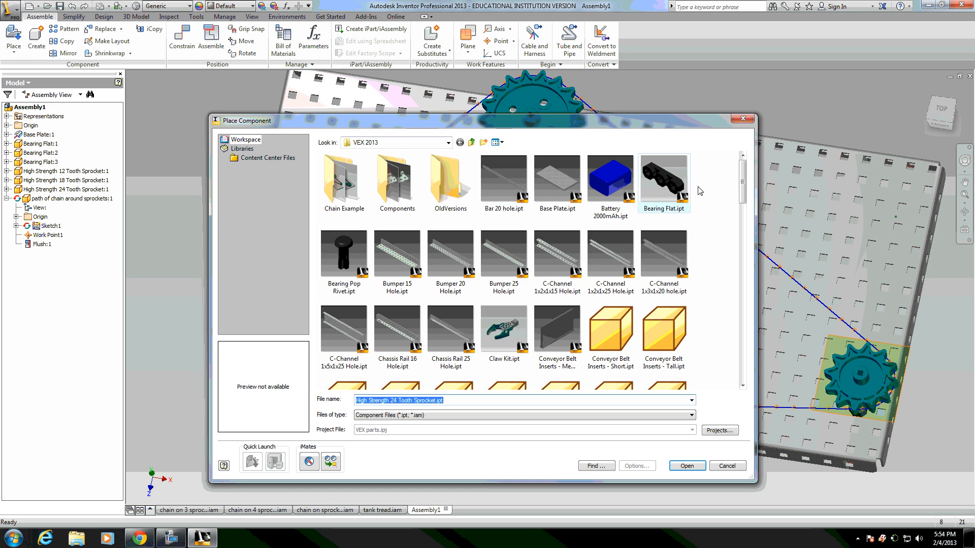
scroll(down, 3)
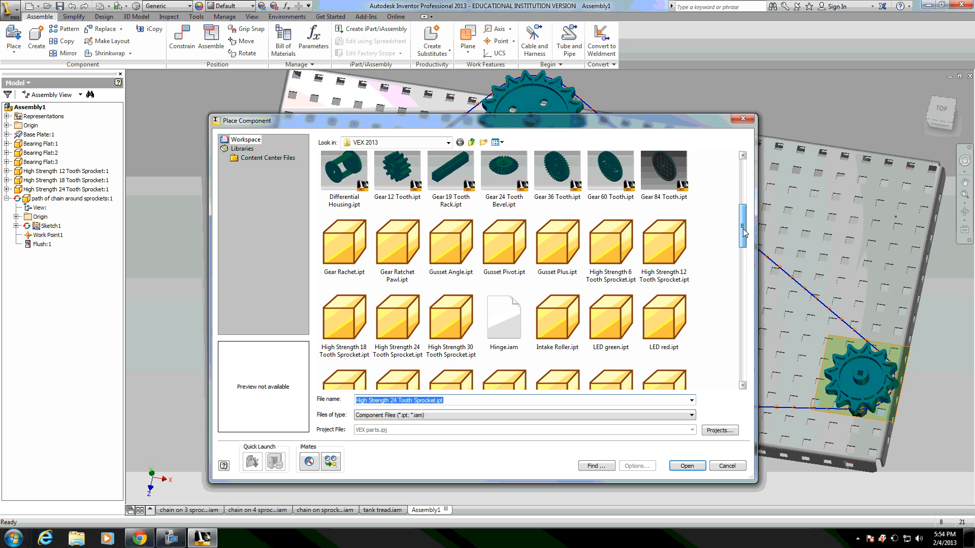
scroll(down, 3)
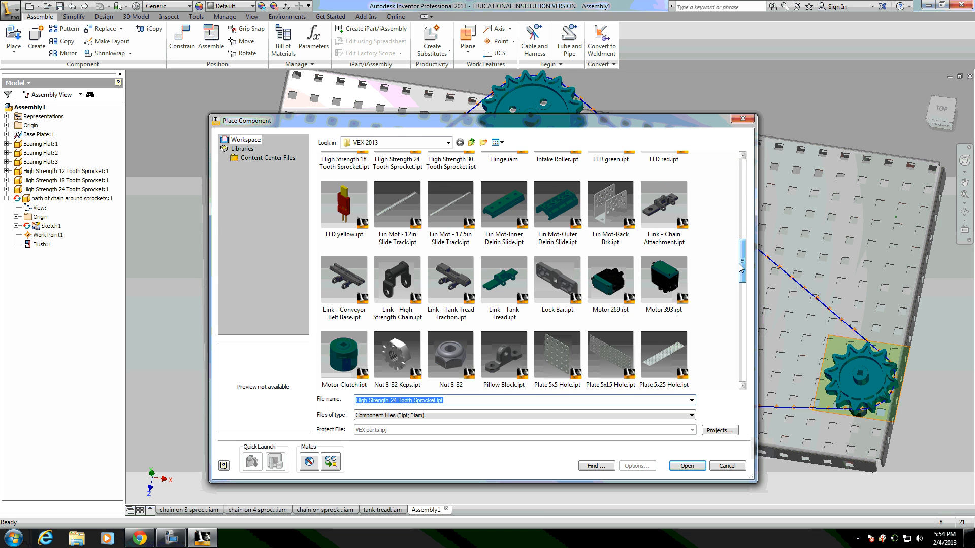
click(397, 278)
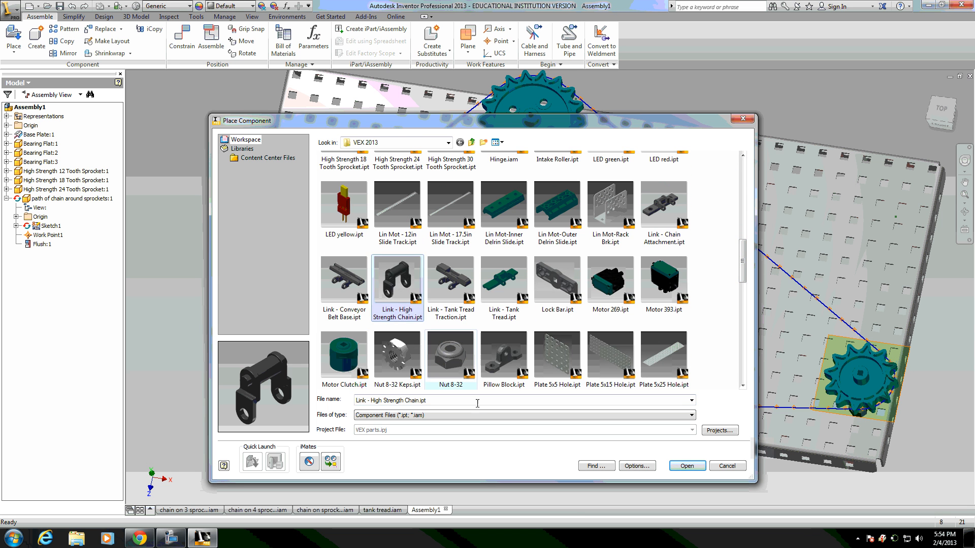
click(686, 466)
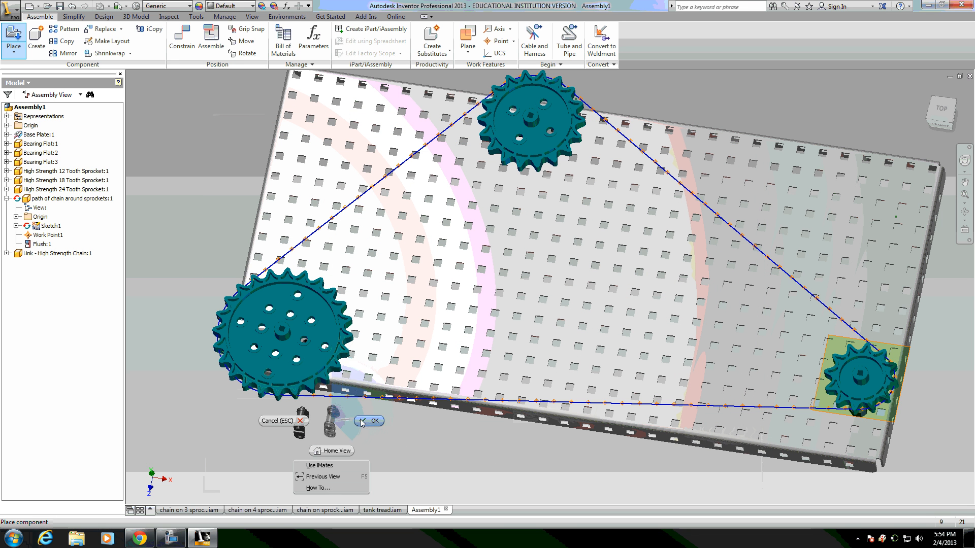
click(366, 420)
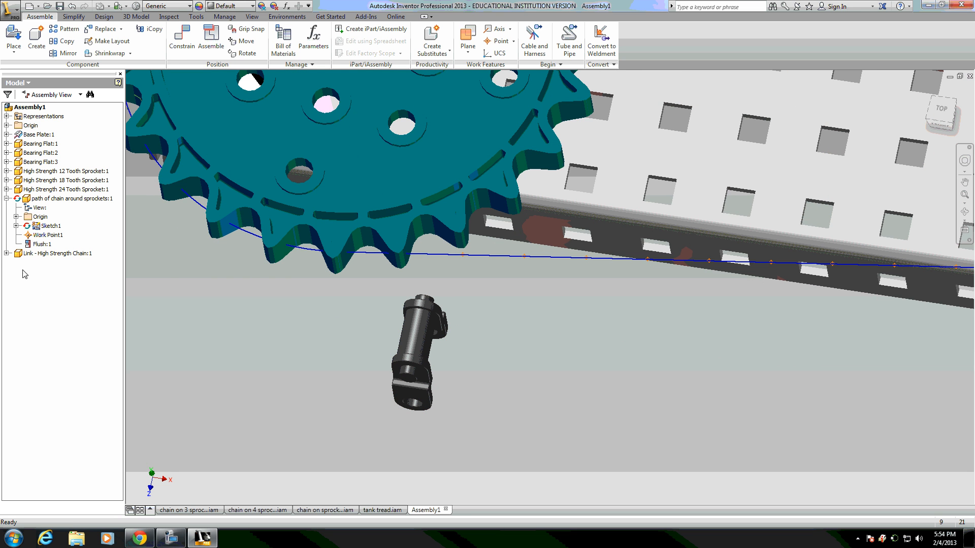
Expand the chain link's origin folder and turn on visibility of its XZ work plane
click(15, 253)
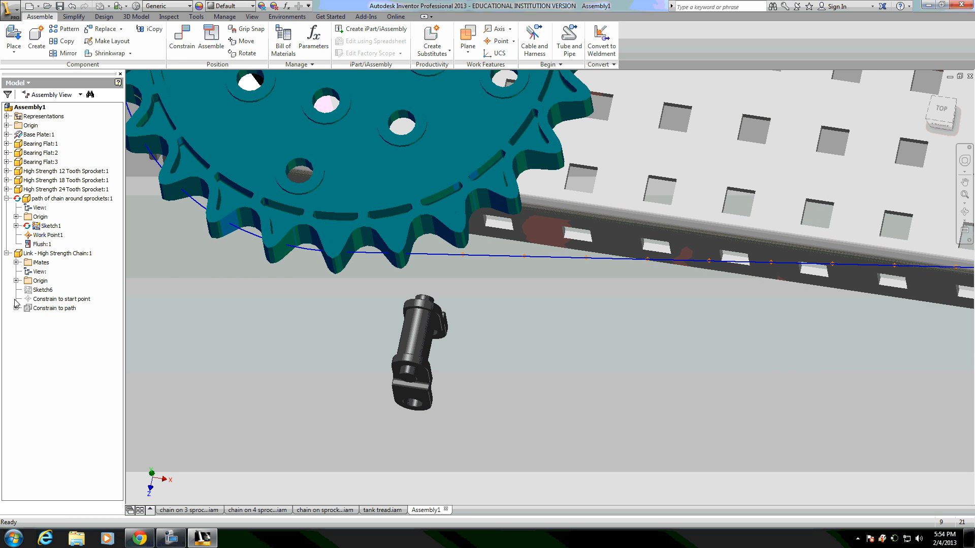
click(61, 298)
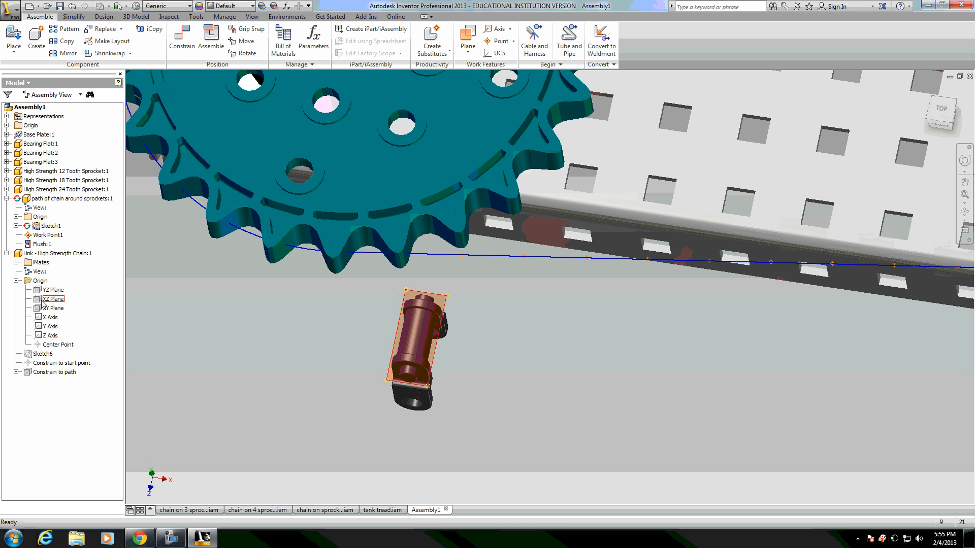
right_click(416, 349)
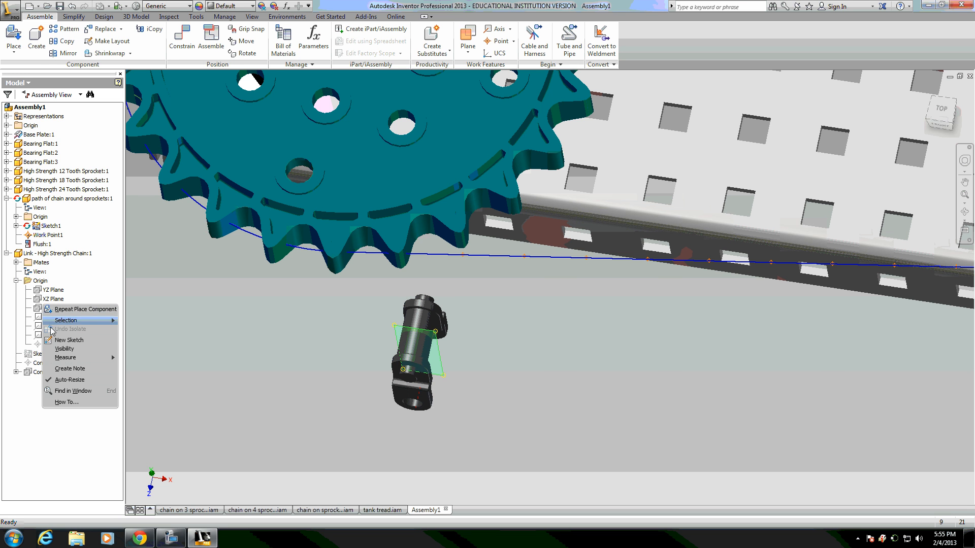
mouse_move(65, 348)
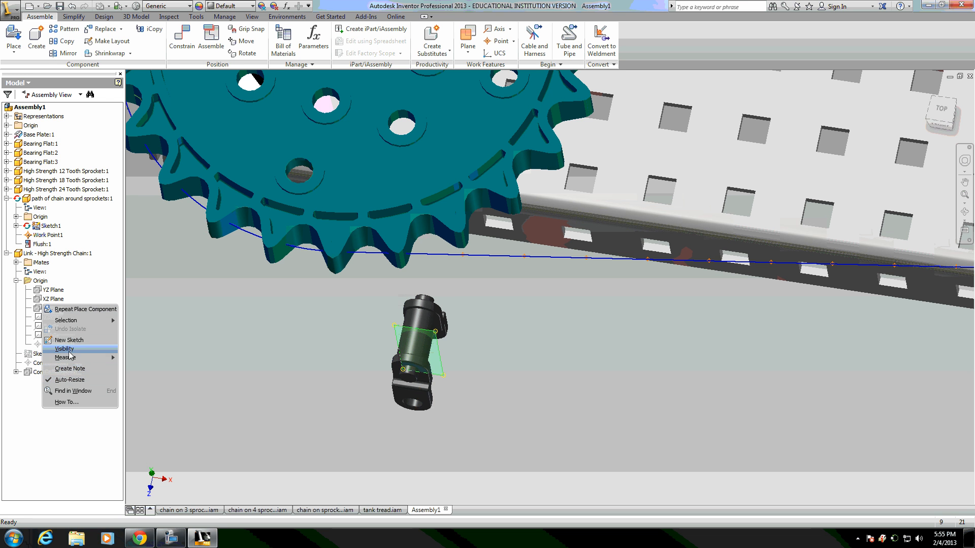
click(70, 339)
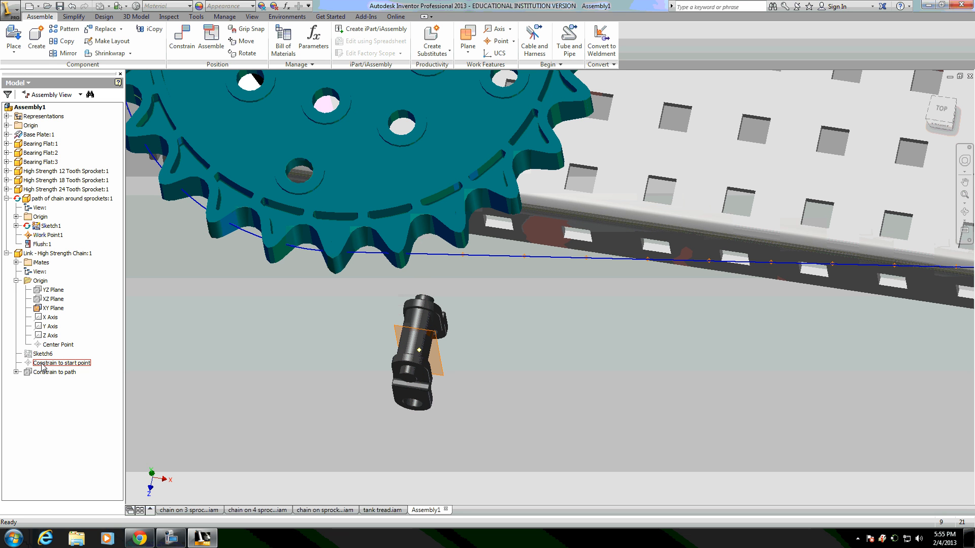
Turn on visibility of the link's start-point and path-constraint work planes
right_click(61, 363)
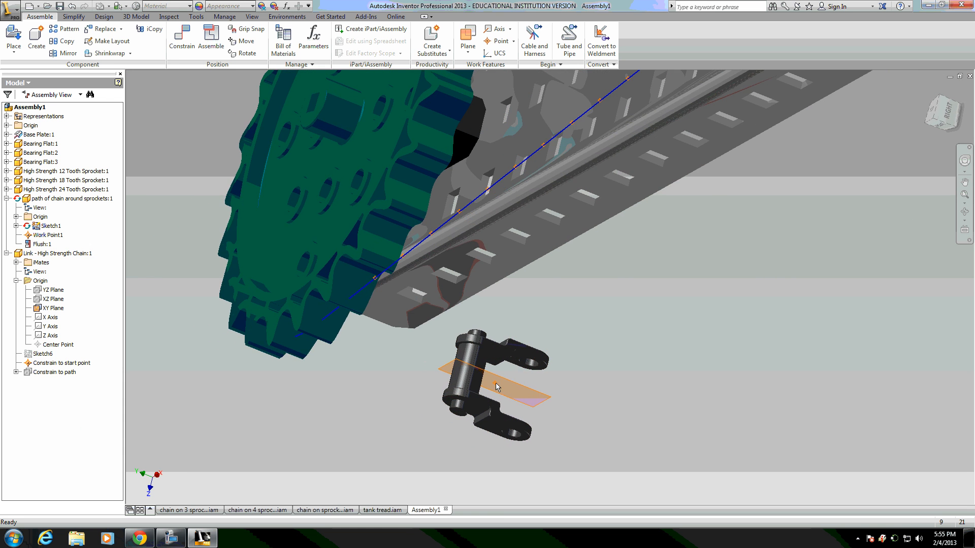
click(54, 372)
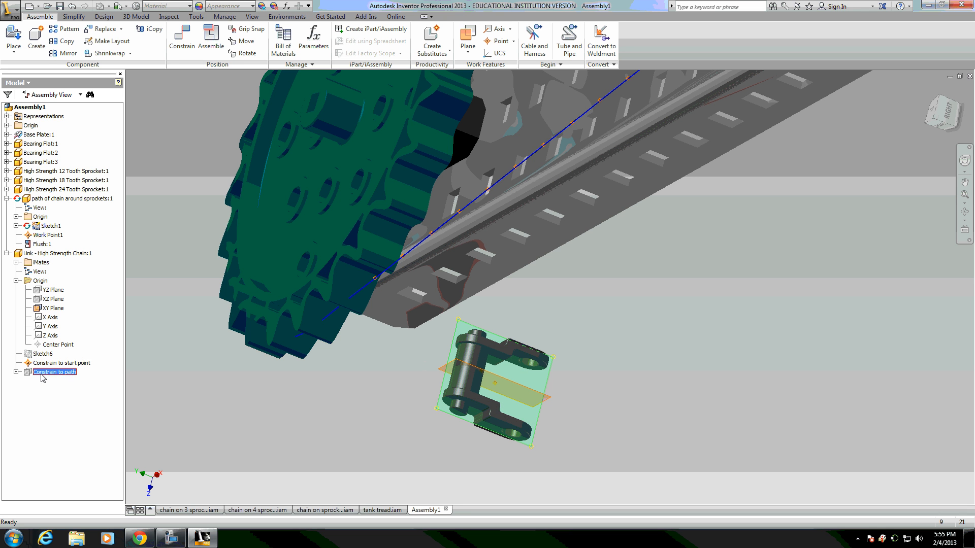
right_click(55, 372)
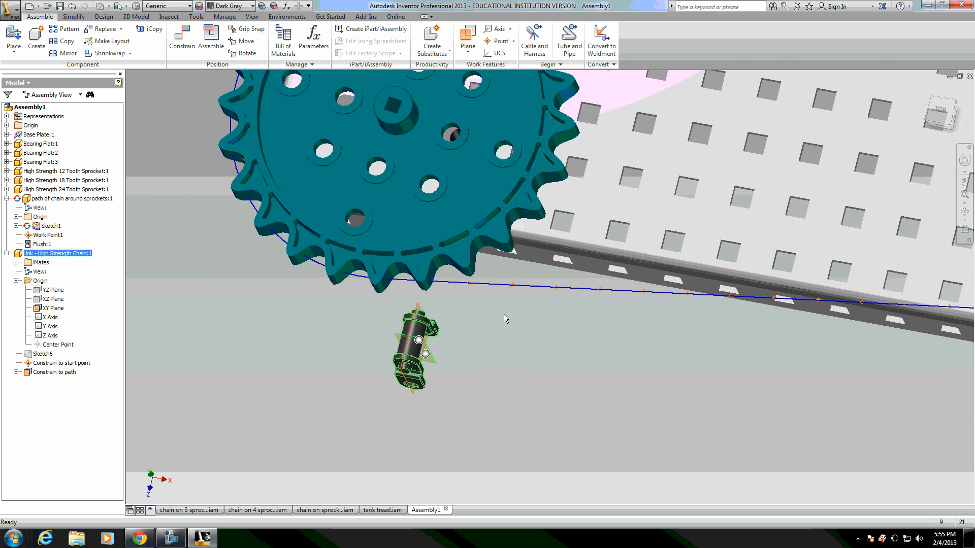
Mate the link's work plane to the sketched chain path, adding Mate:1, and begin a second constraint
click(182, 37)
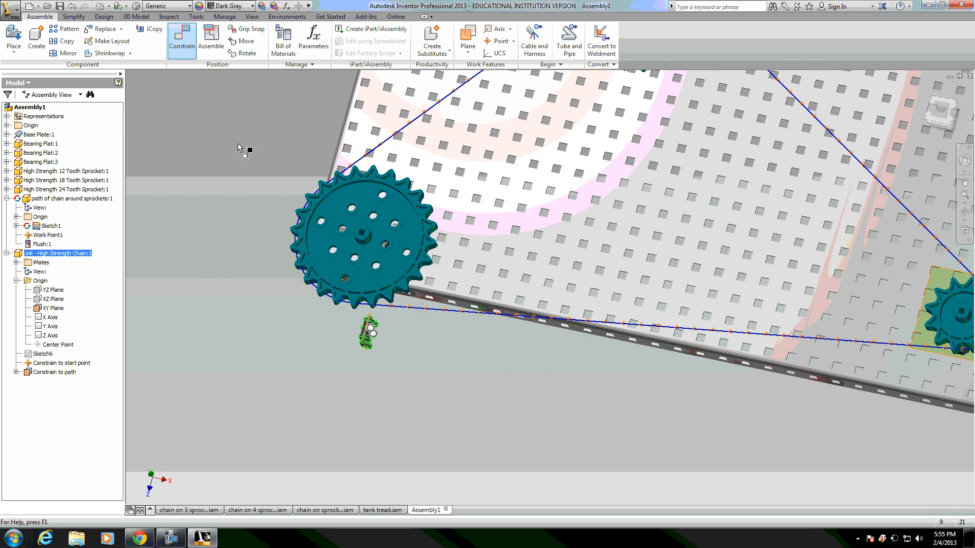
click(182, 37)
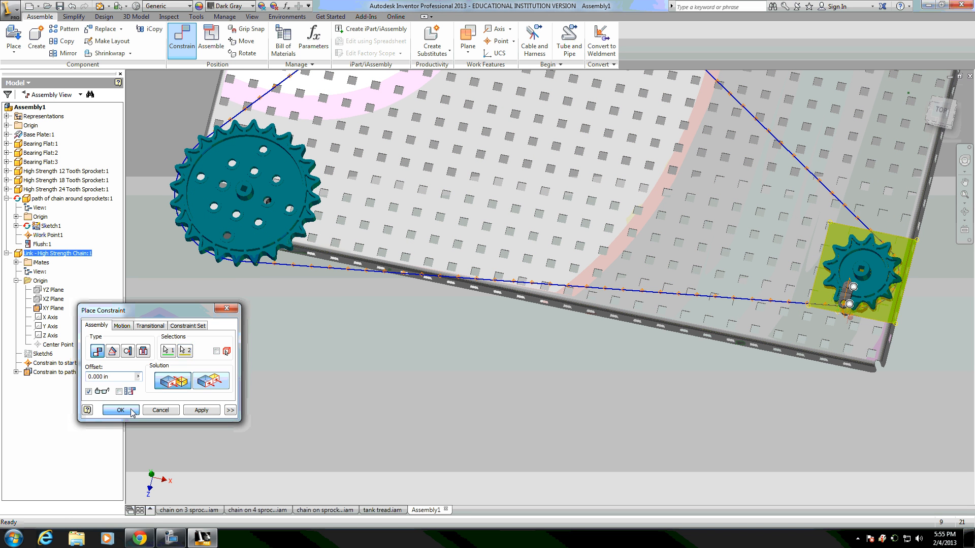
click(120, 409)
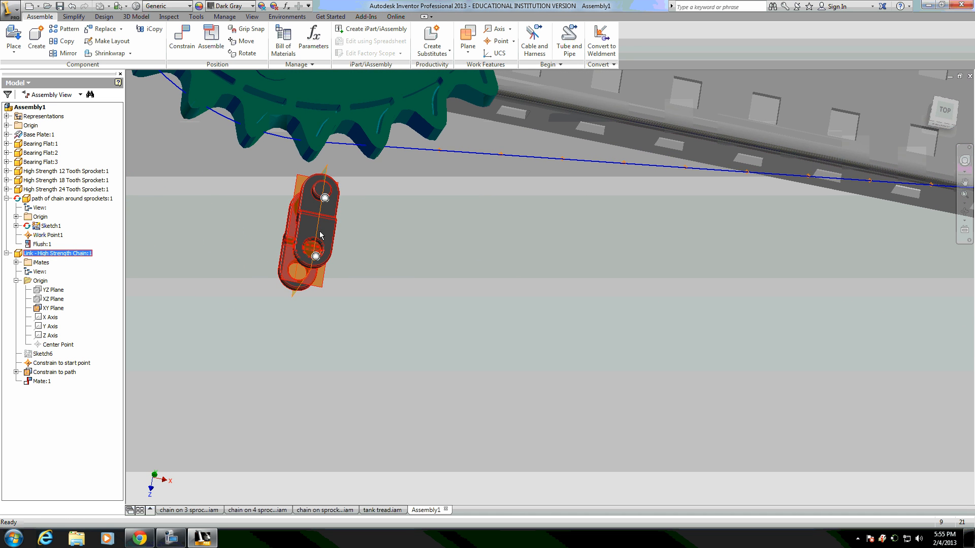
click(182, 38)
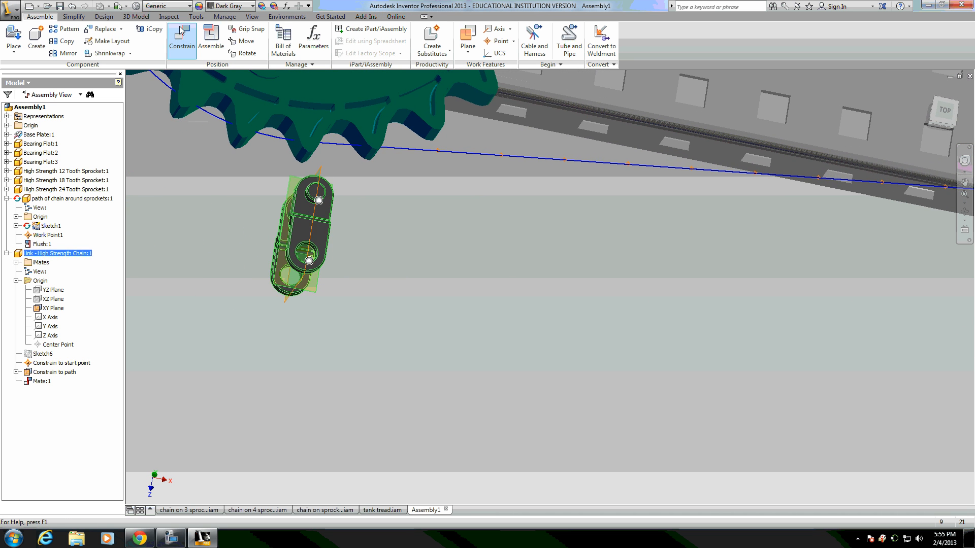
click(182, 38)
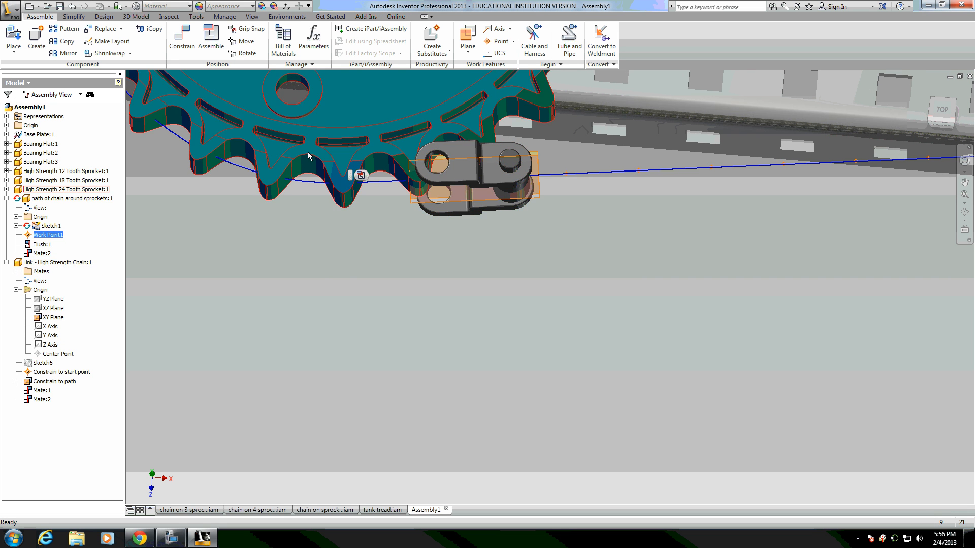
Make the chain path part adaptive from its browser context menu
click(67, 198)
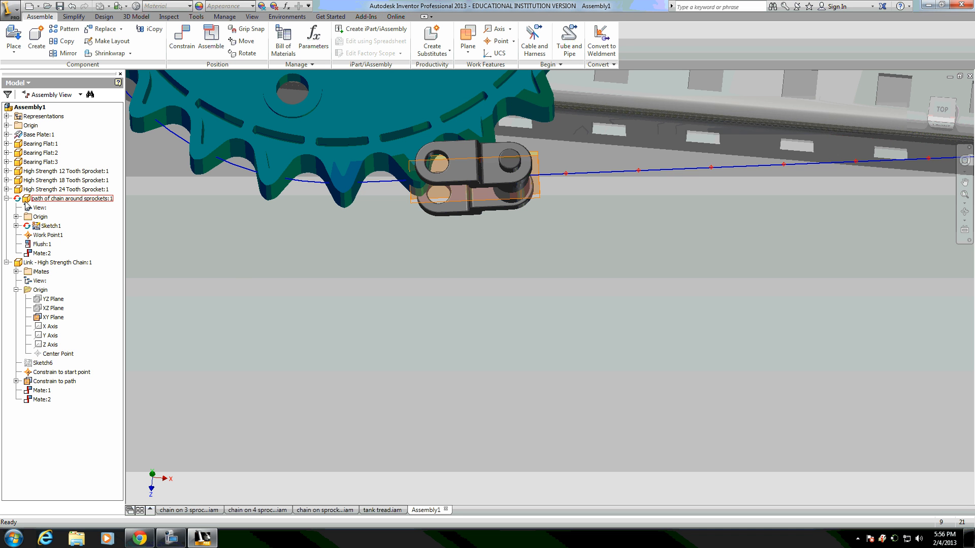
right_click(70, 198)
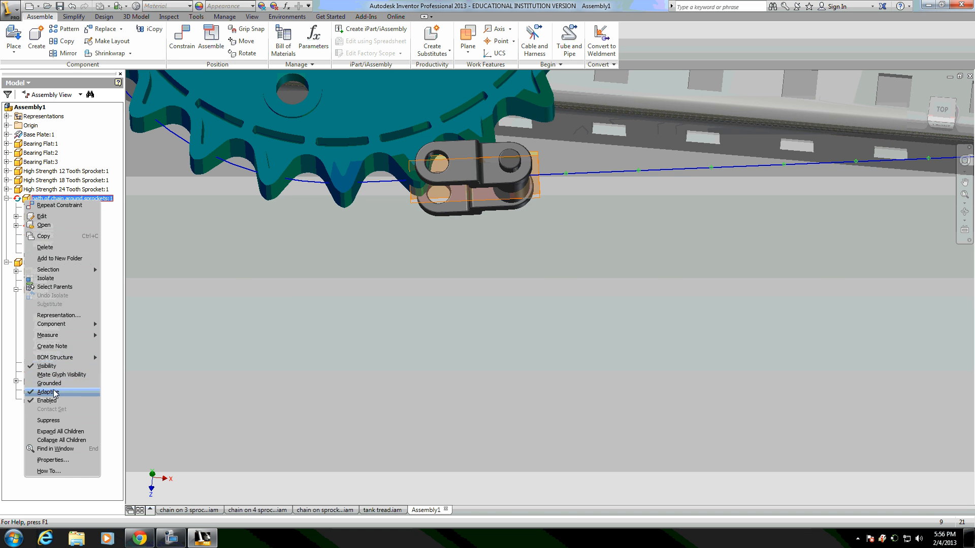
click(45, 392)
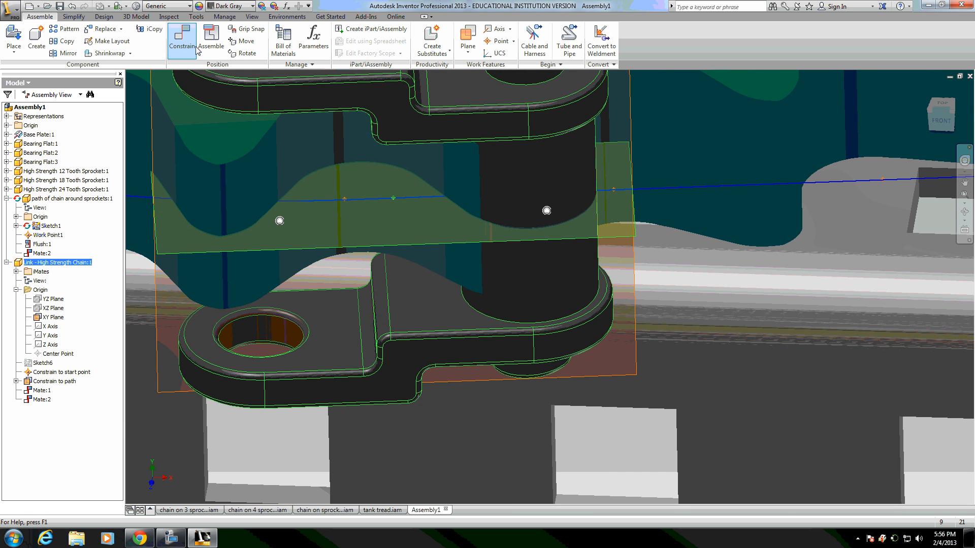
Mate the link plane to Work Point1, giving Mate:3 that locks the link under the large sprocket
click(180, 39)
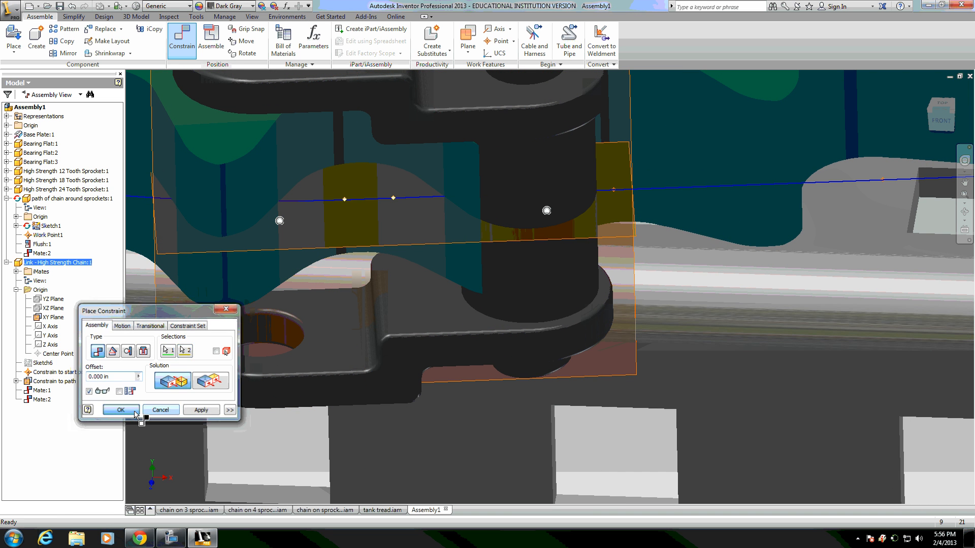
click(121, 409)
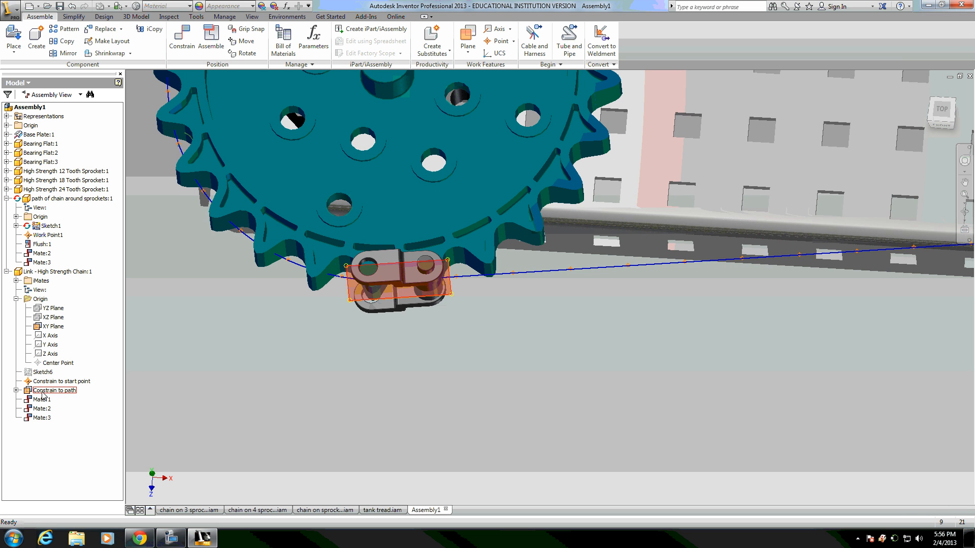
click(62, 380)
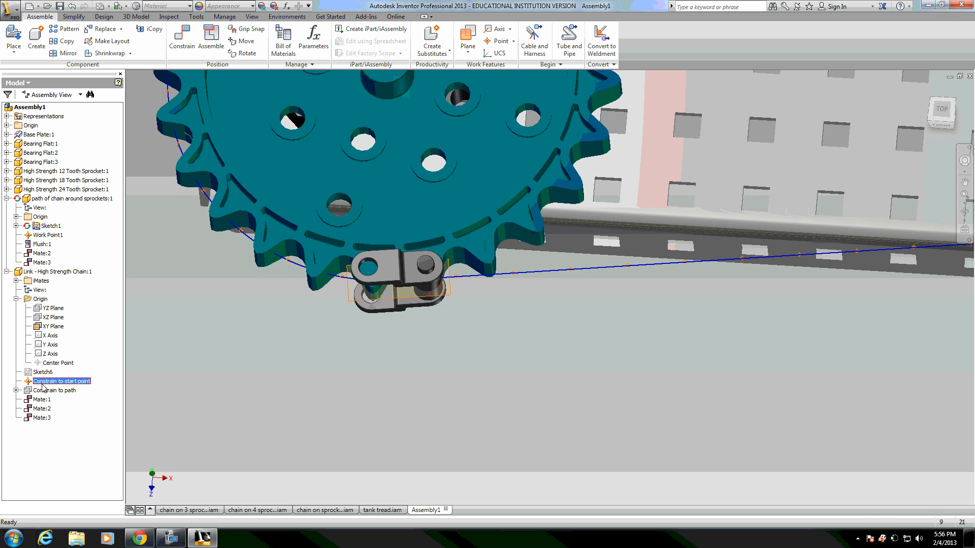
right_click(61, 381)
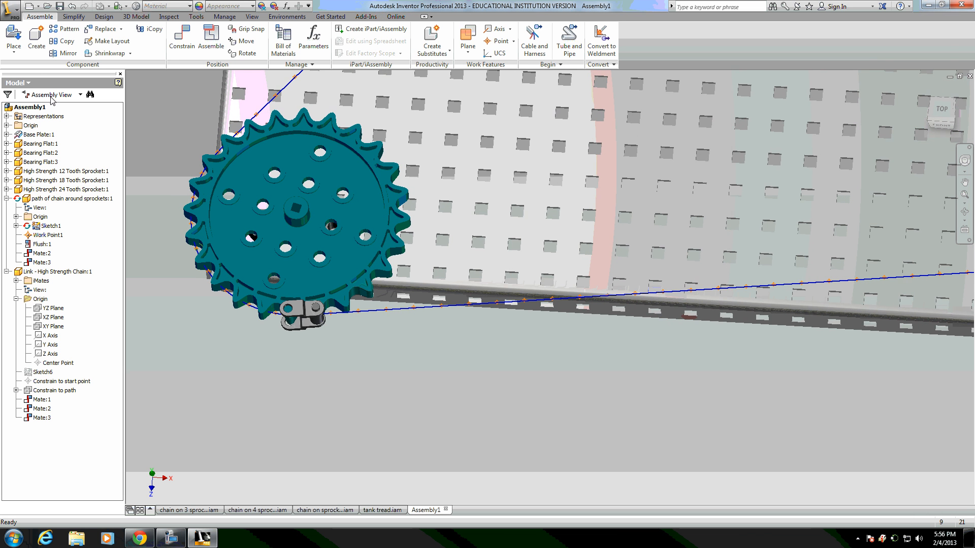
In Modeling View, pattern the link along Rectangular Pattern1 so links wrap the sprockets
click(68, 28)
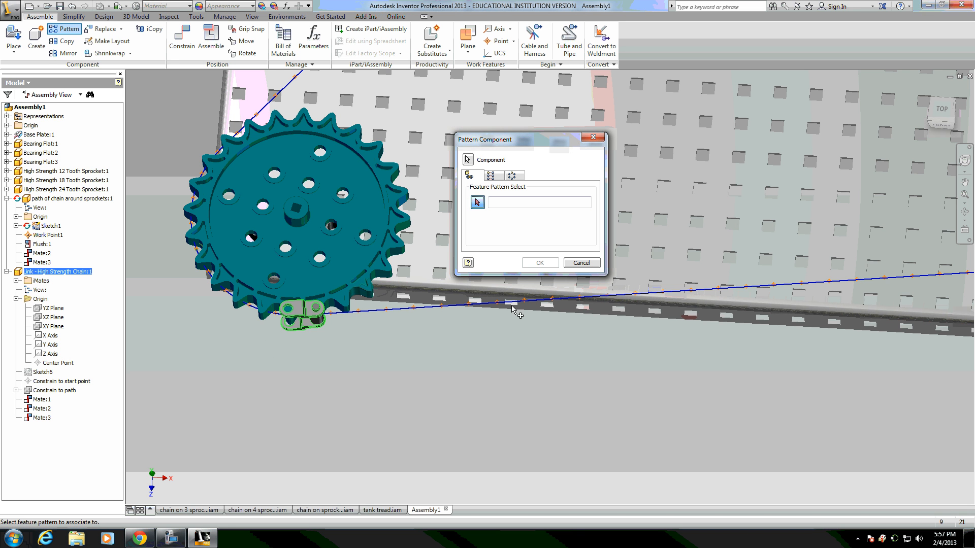
mouse_move(82, 223)
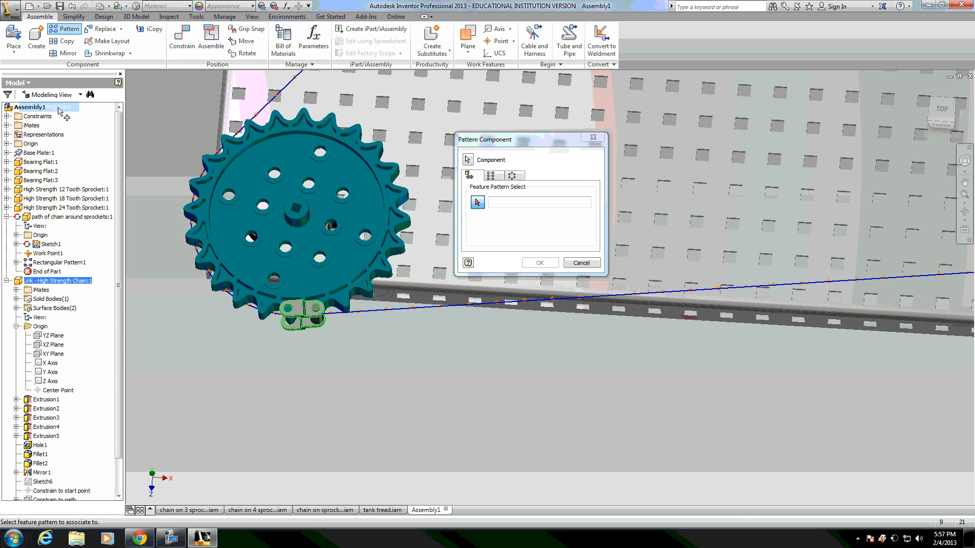
click(59, 262)
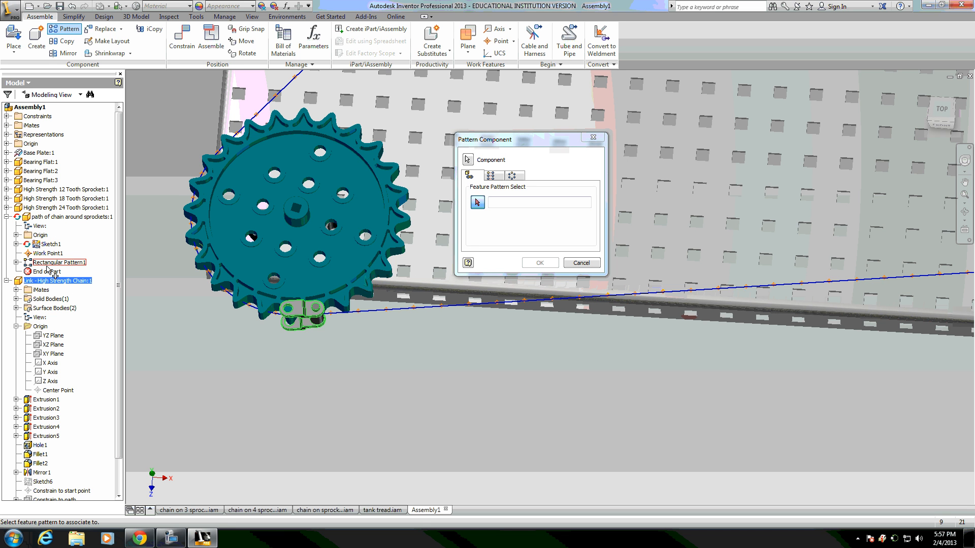
click(60, 262)
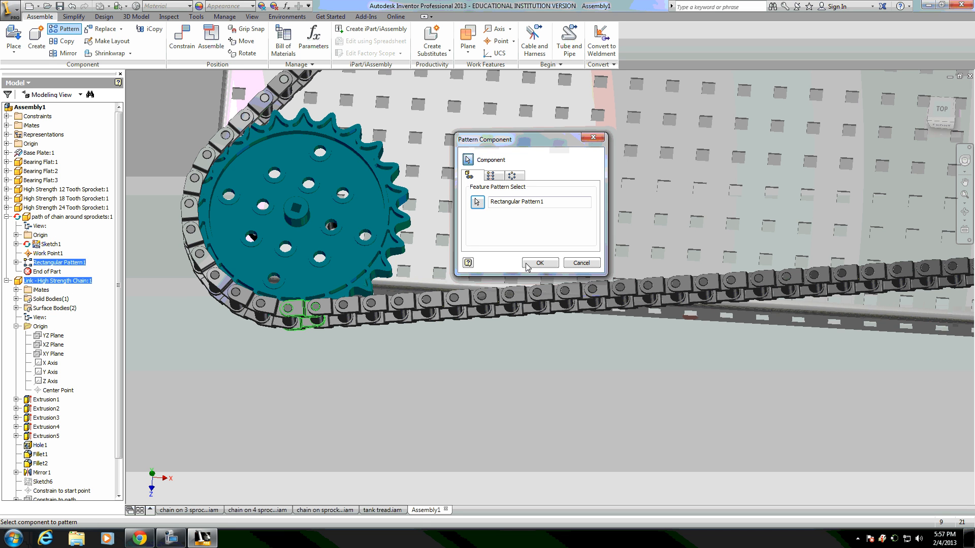
click(539, 262)
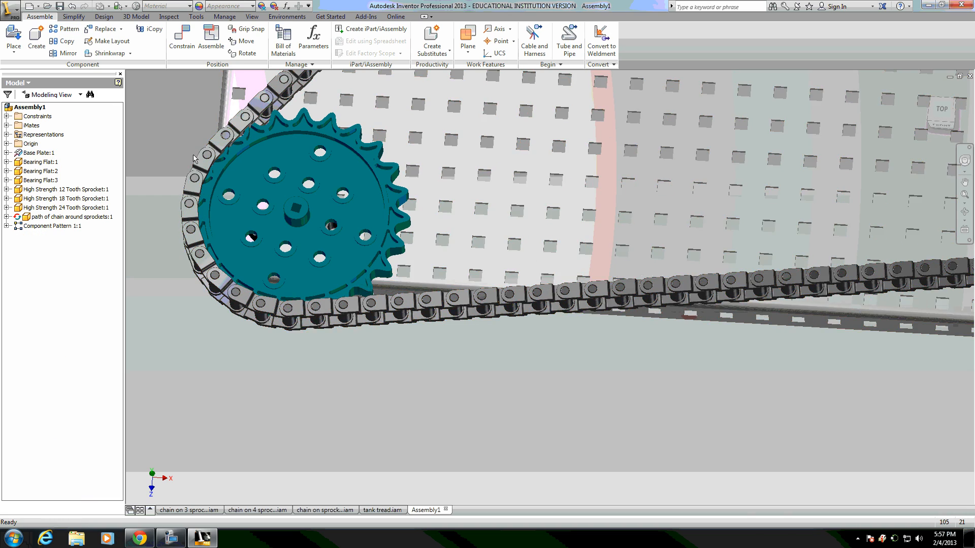
Select Rectangular Pattern1's work point occurrences and turn off their visibility
click(39, 152)
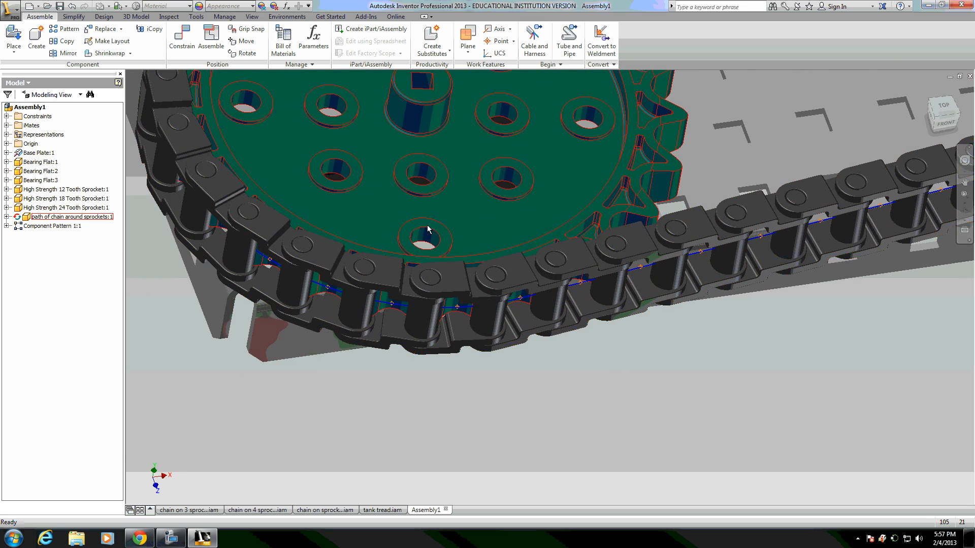
click(6, 217)
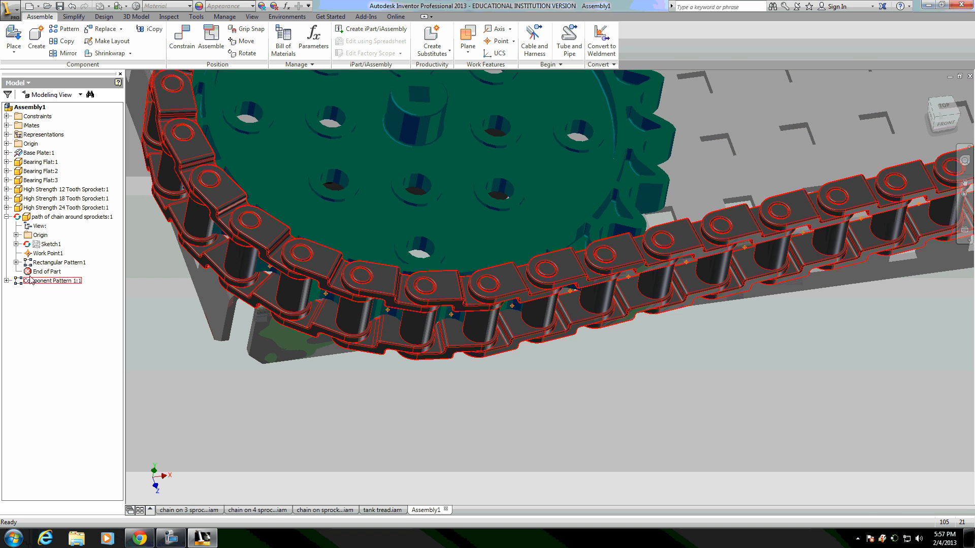
click(9, 280)
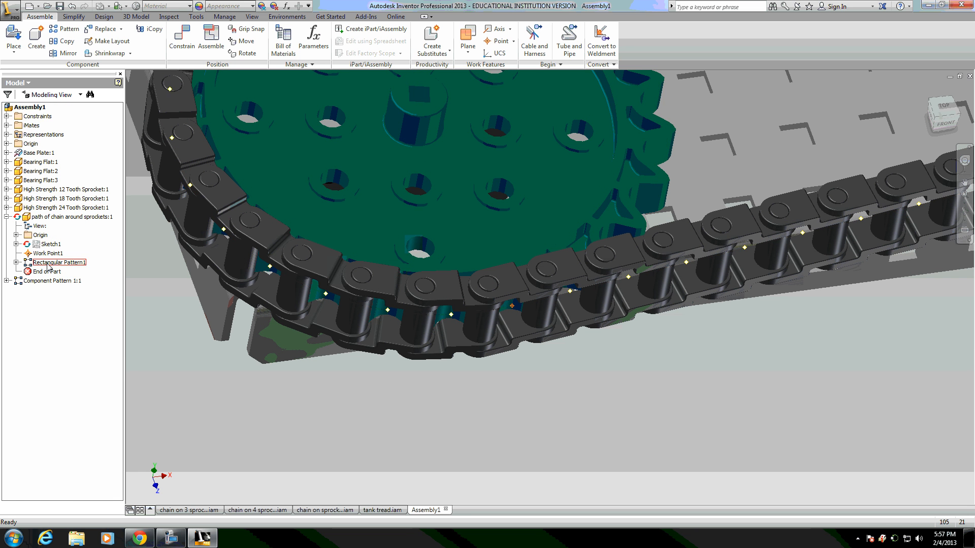
click(6, 262)
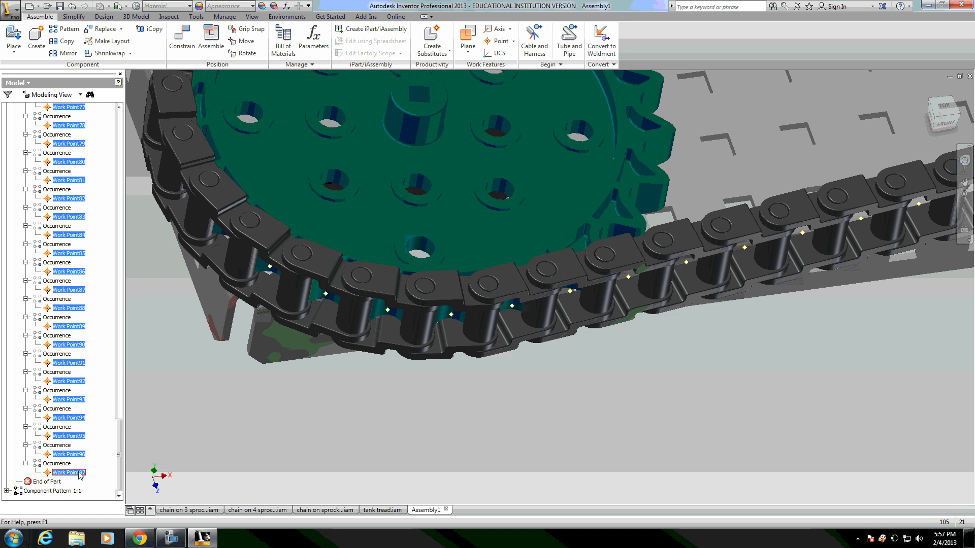
right_click(68, 472)
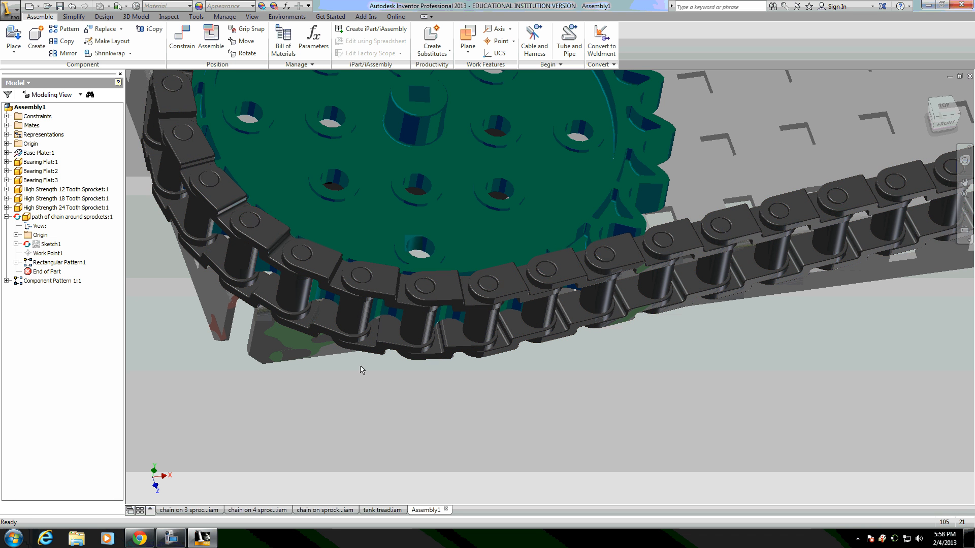
From the Top view, hide the chain path part and highlight Component Pattern 1:1
right_click(70, 216)
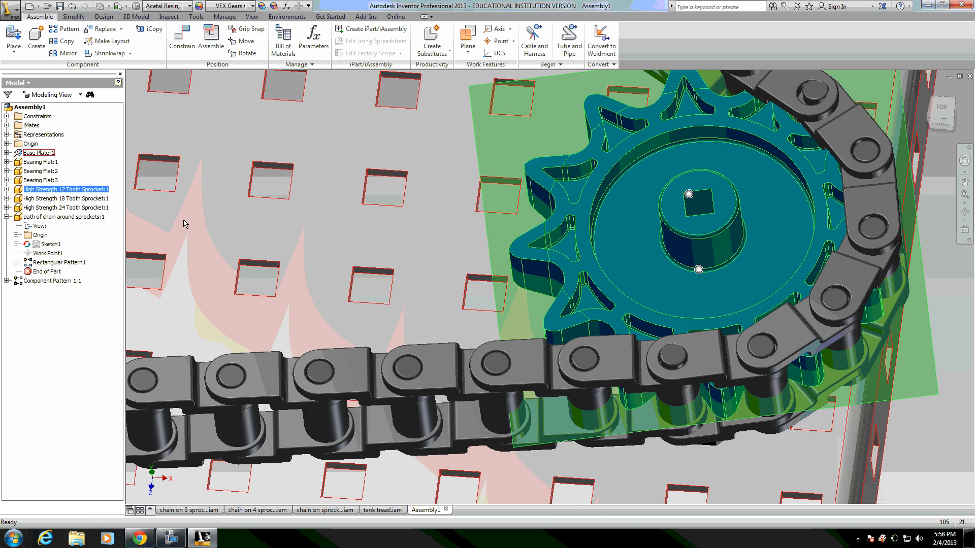
click(17, 189)
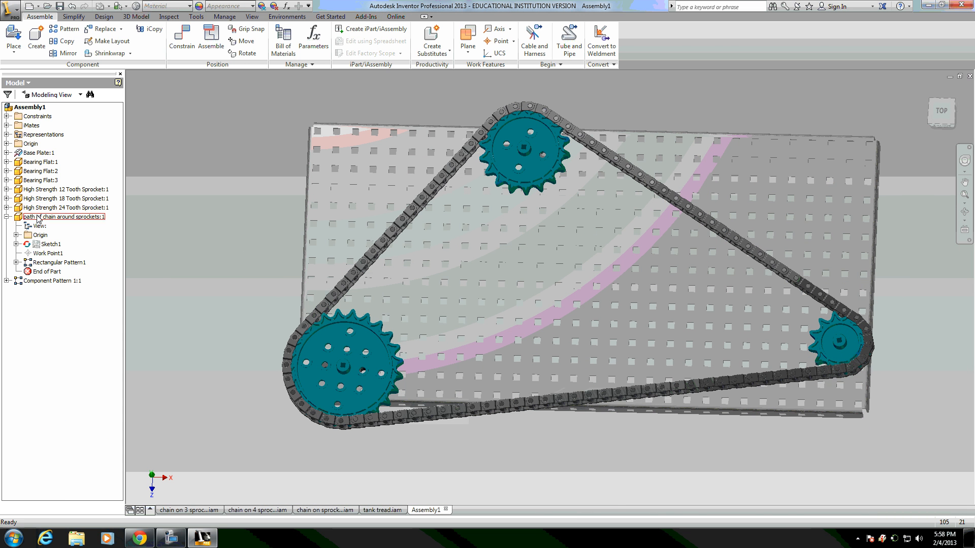
right_click(62, 217)
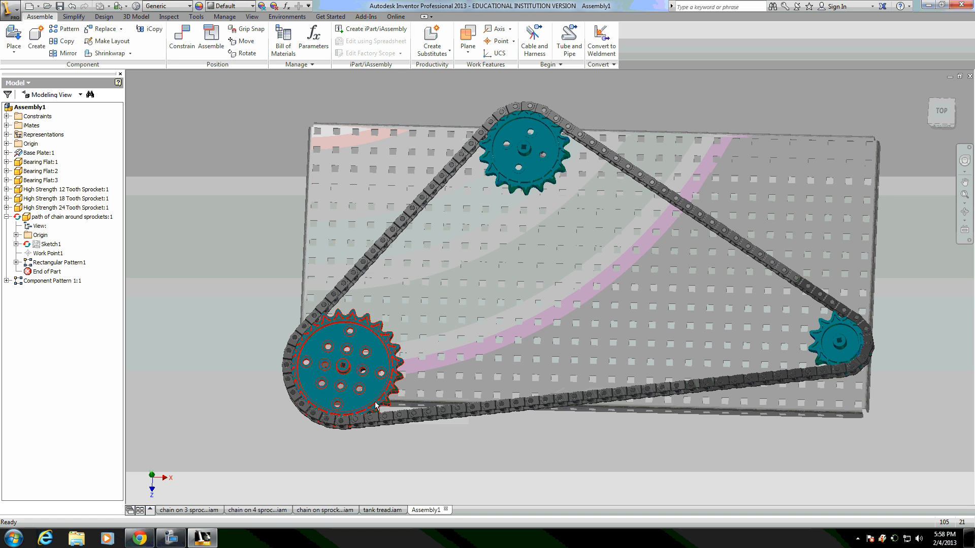
click(51, 280)
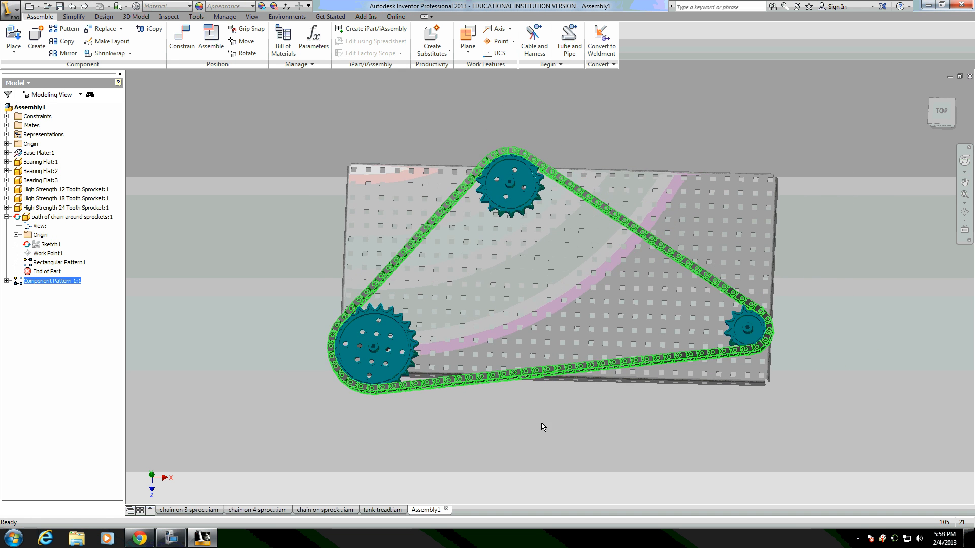